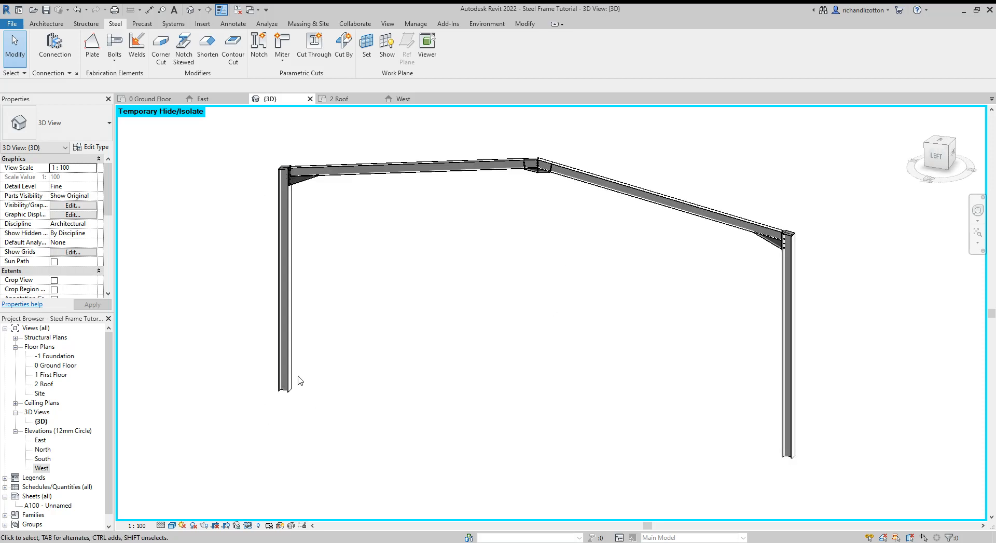
mouse_move(255, 191)
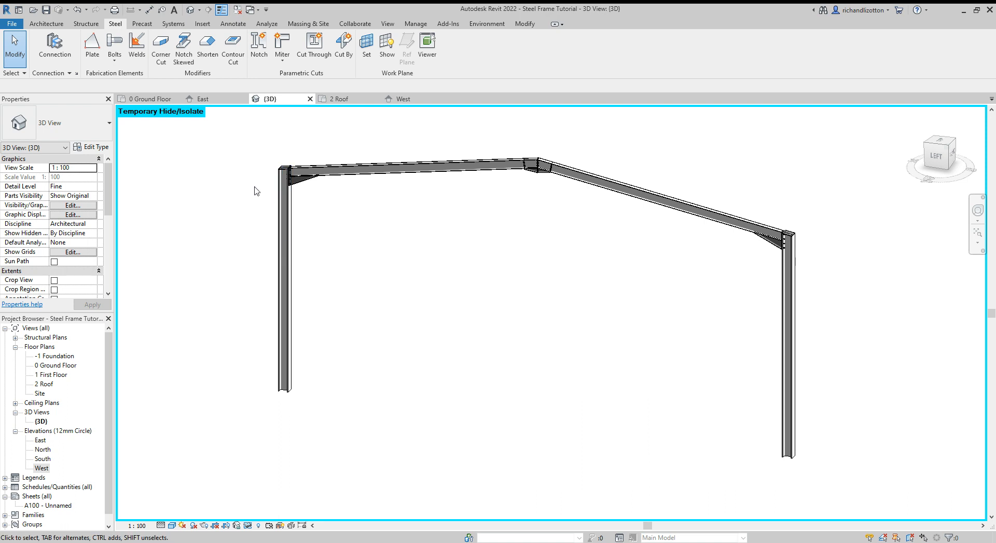
Start an isolated foundation from the Structure tab, triggering the no-foundation-family prompt.
click(86, 24)
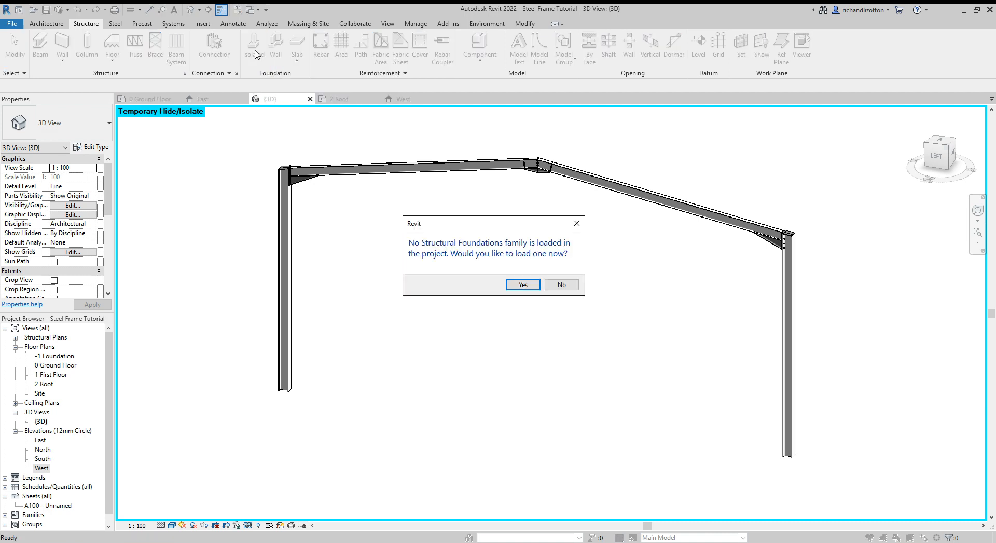
mouse_move(481, 282)
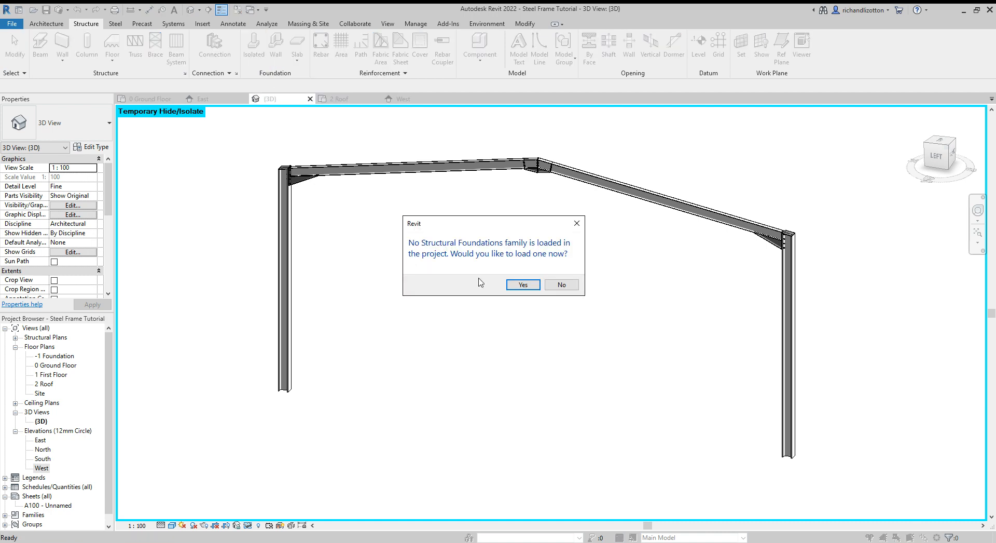
mouse_move(522, 284)
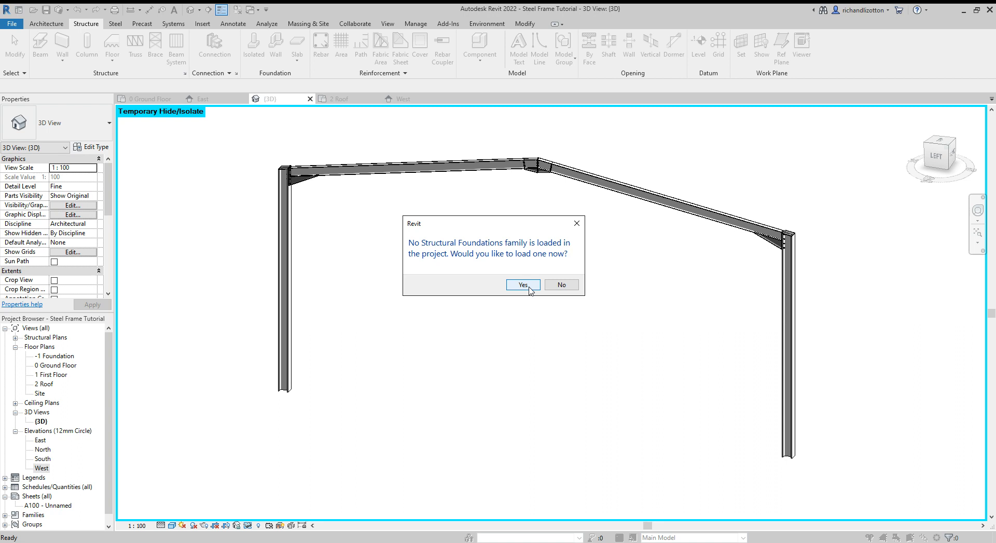
Agree to load a family and browse up to the UK library's Structural Foundations folder.
click(522, 284)
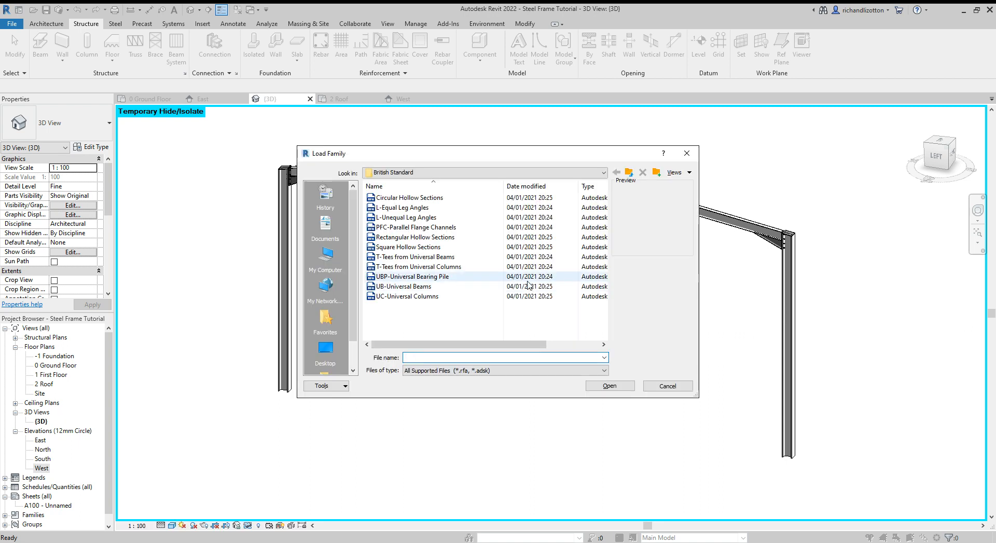
click(629, 172)
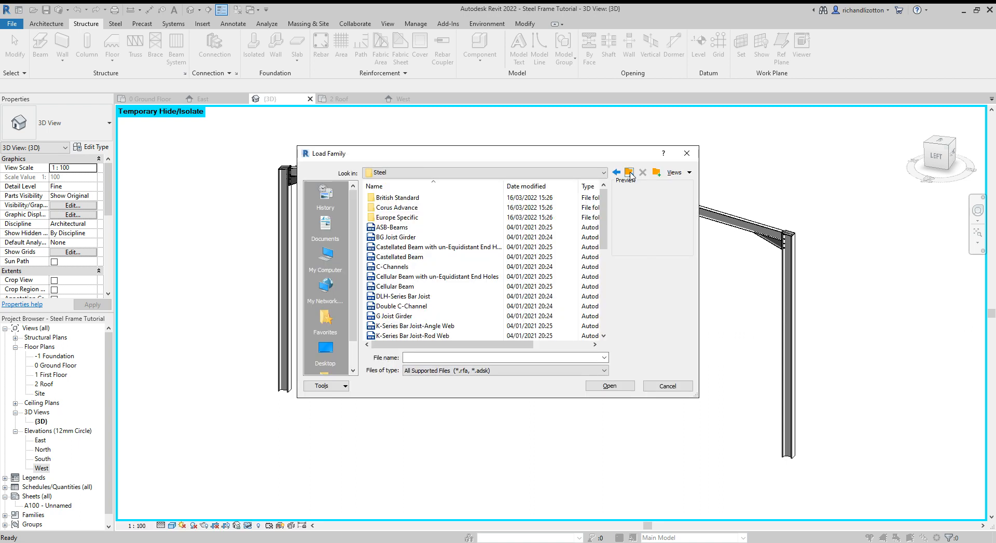
click(629, 172)
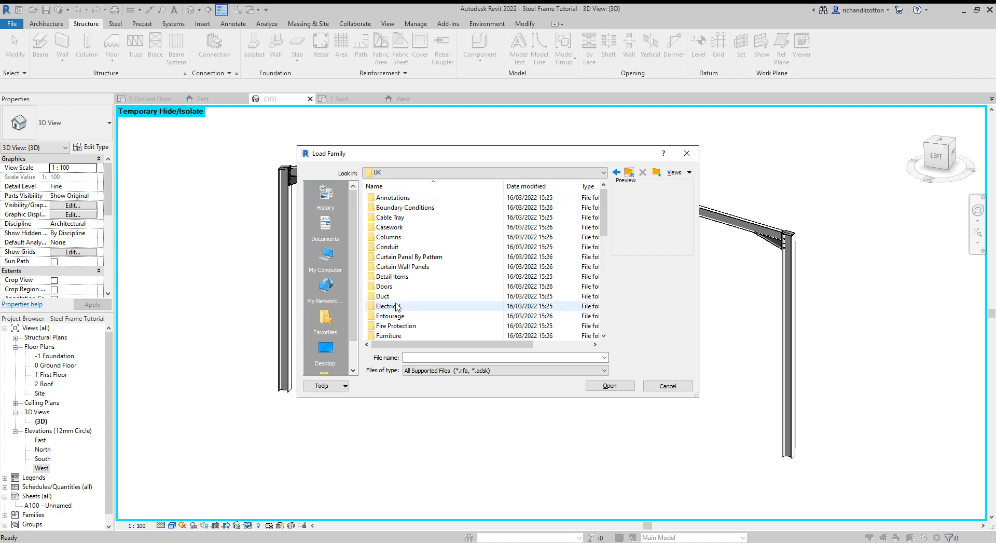
scroll(down, 3)
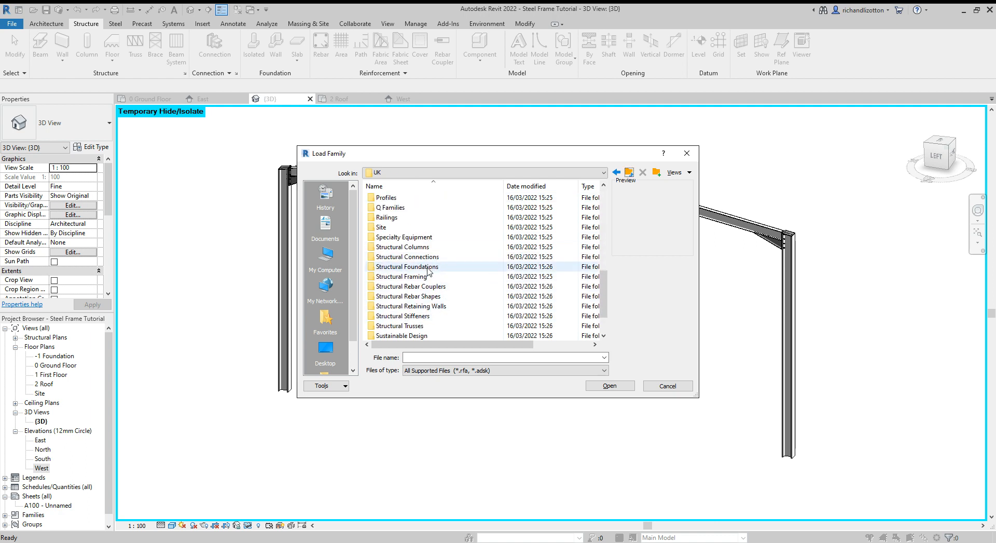
double_click(407, 266)
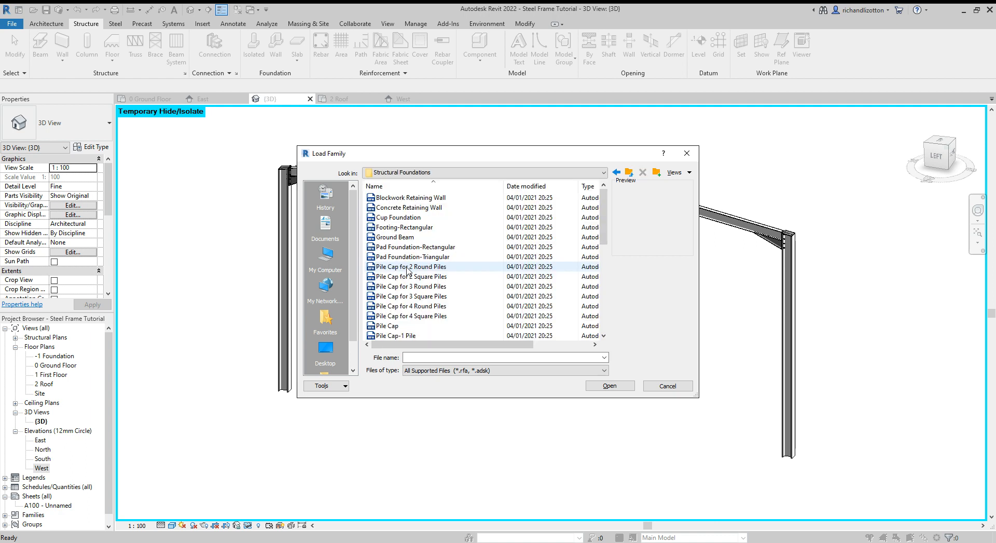
Preview retaining wall, pad and pile cap families, then select Pad Foundation-Rectangular.
click(412, 198)
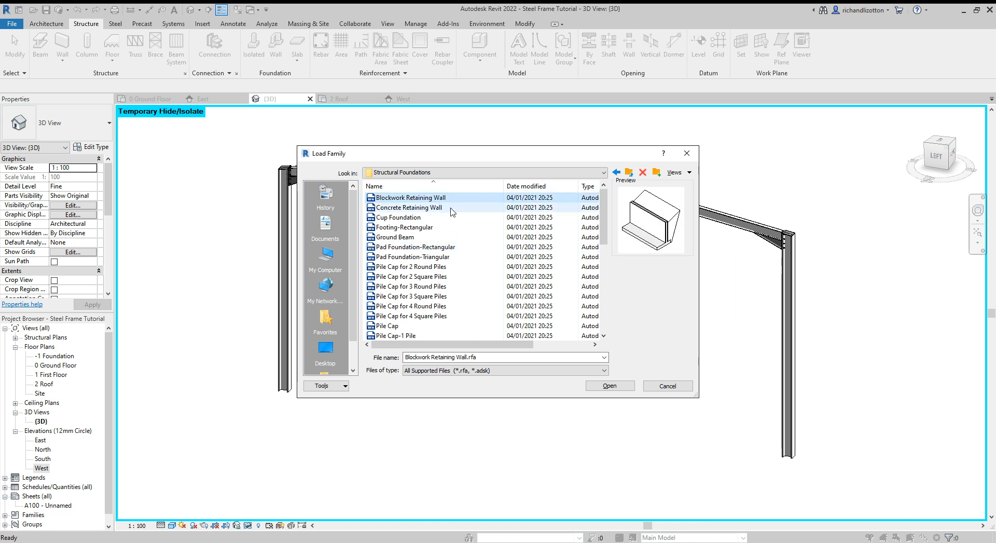
mouse_move(678, 268)
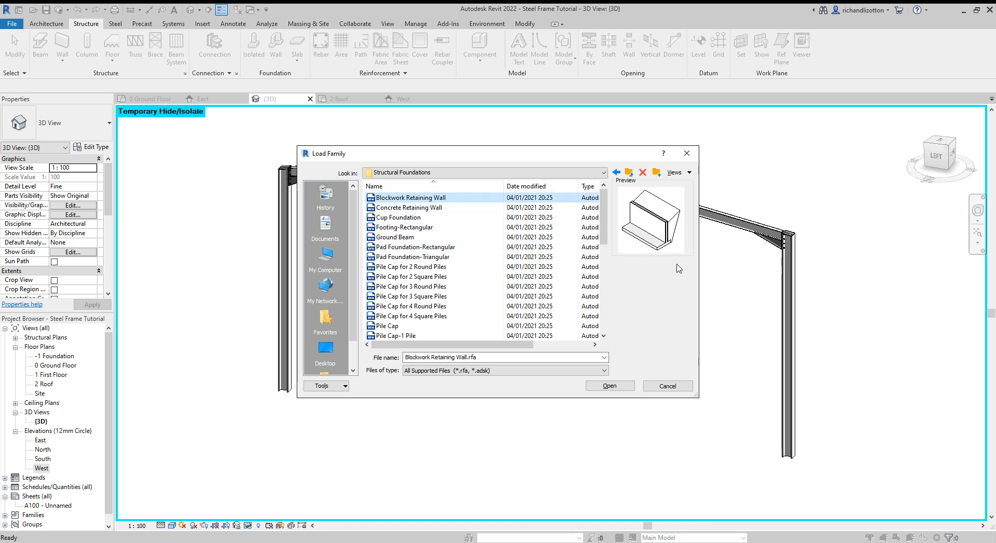
click(414, 257)
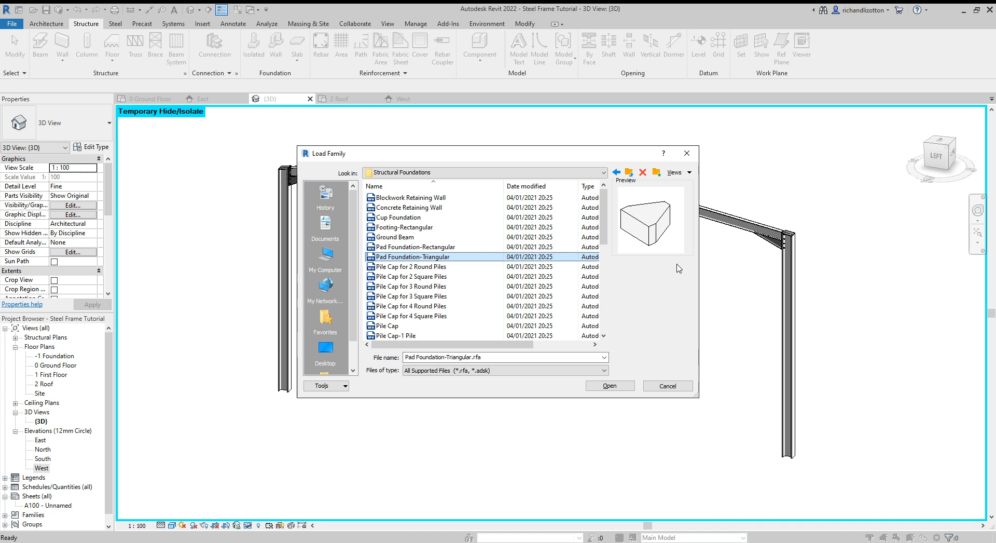
click(411, 296)
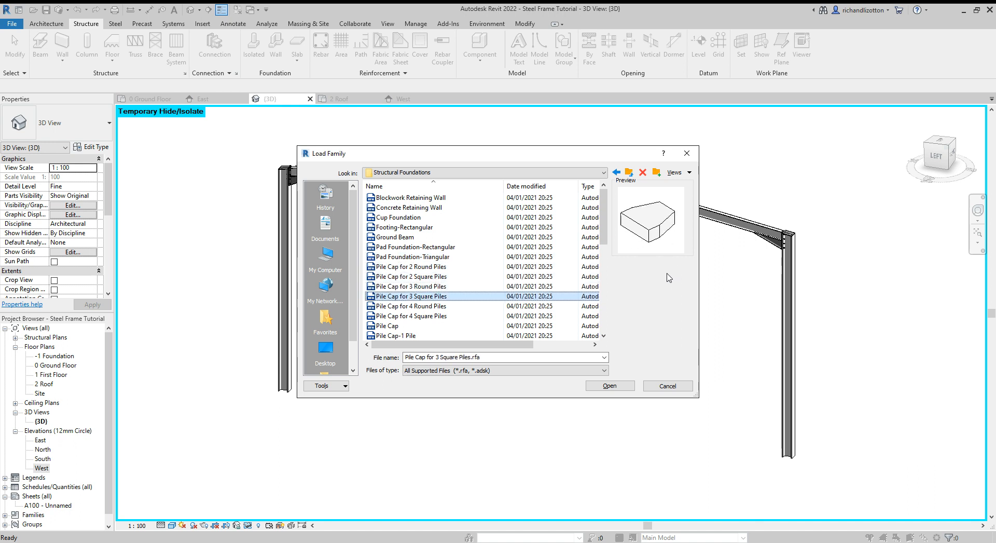
click(410, 325)
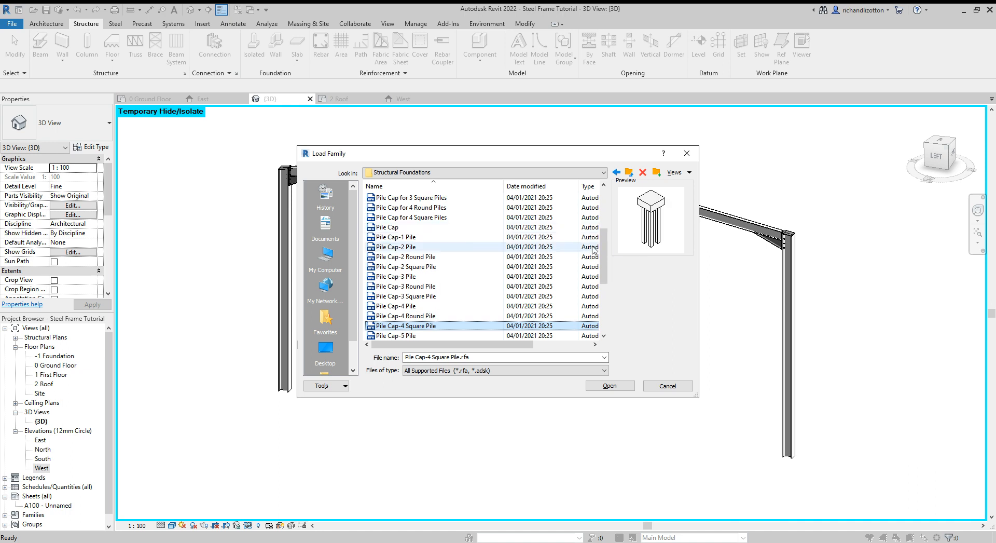
scroll(down, 3)
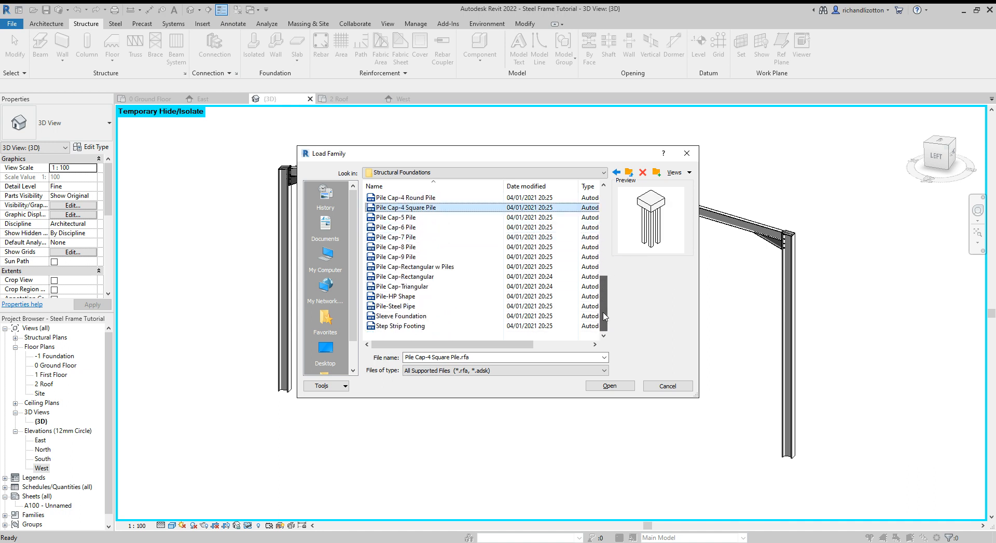
scroll(up, 3)
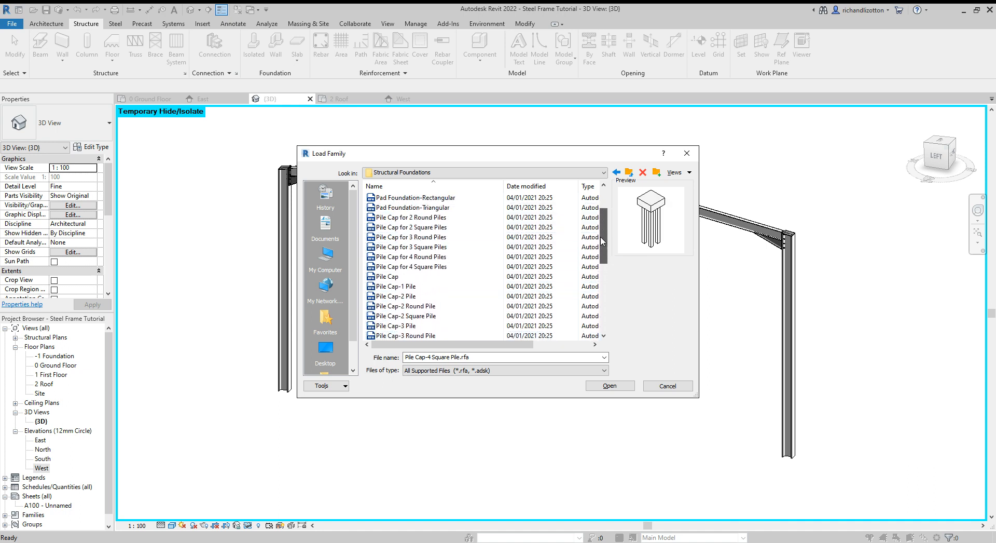
click(417, 207)
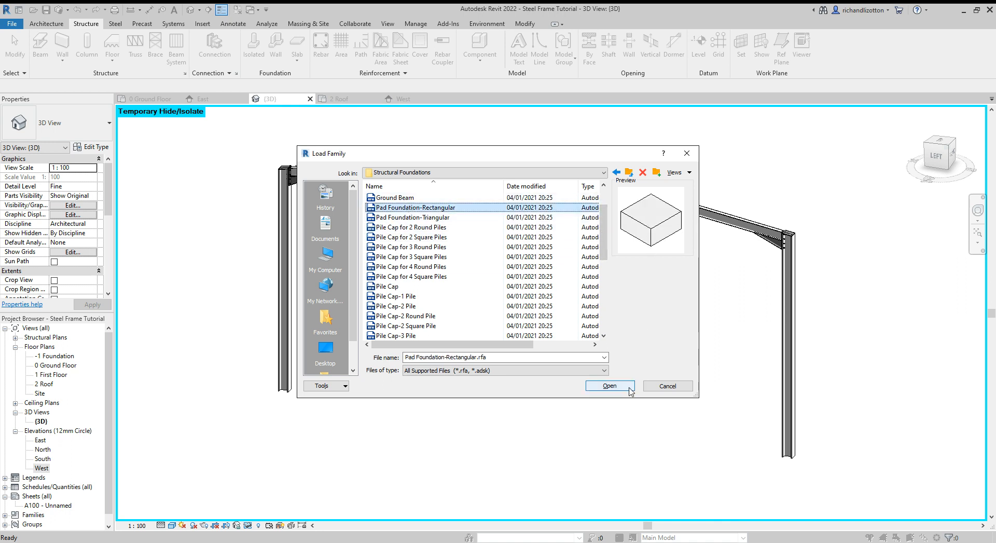
Load Pad Foundation-Rectangular with types 1000x1000x500 and 1500x1500x750.
click(609, 386)
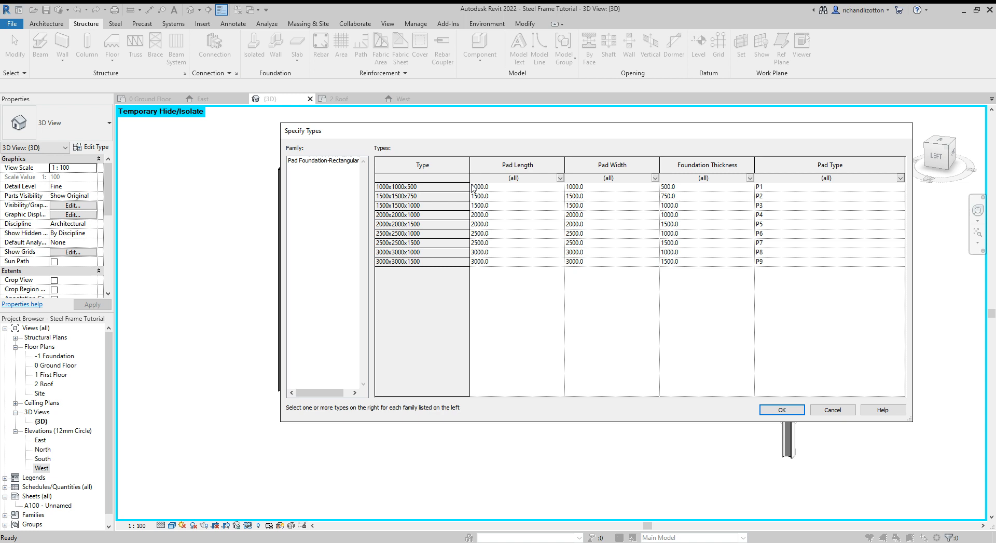
mouse_move(649, 189)
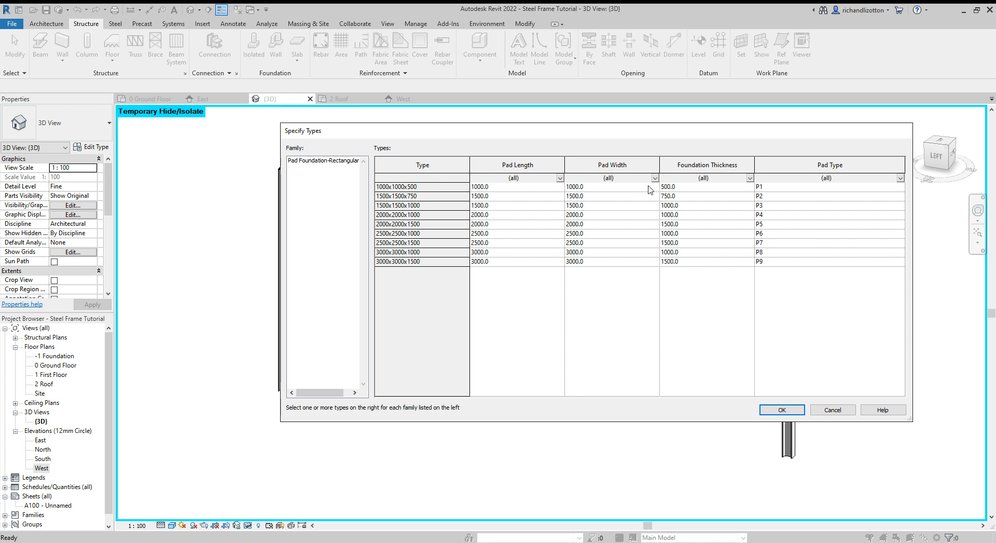
click(422, 187)
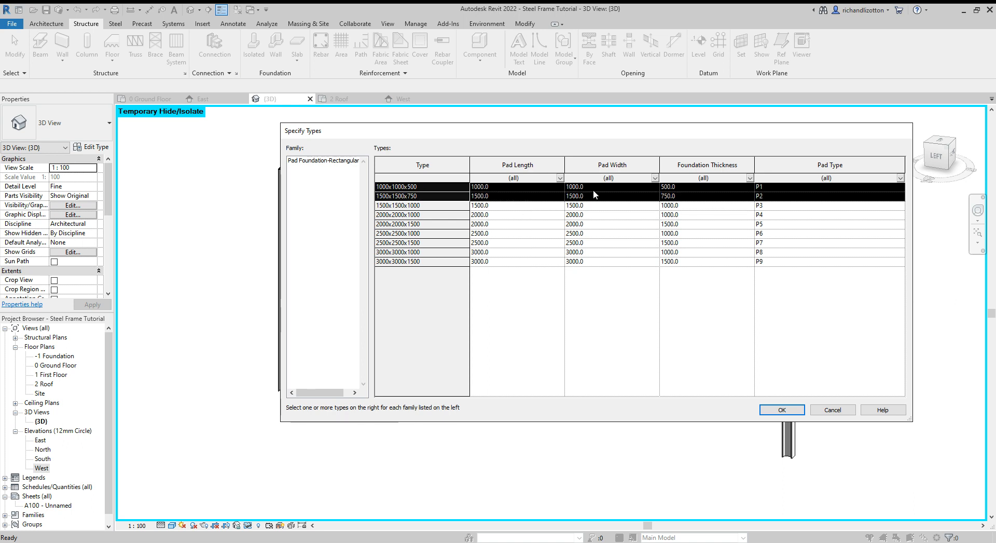
mouse_move(513, 226)
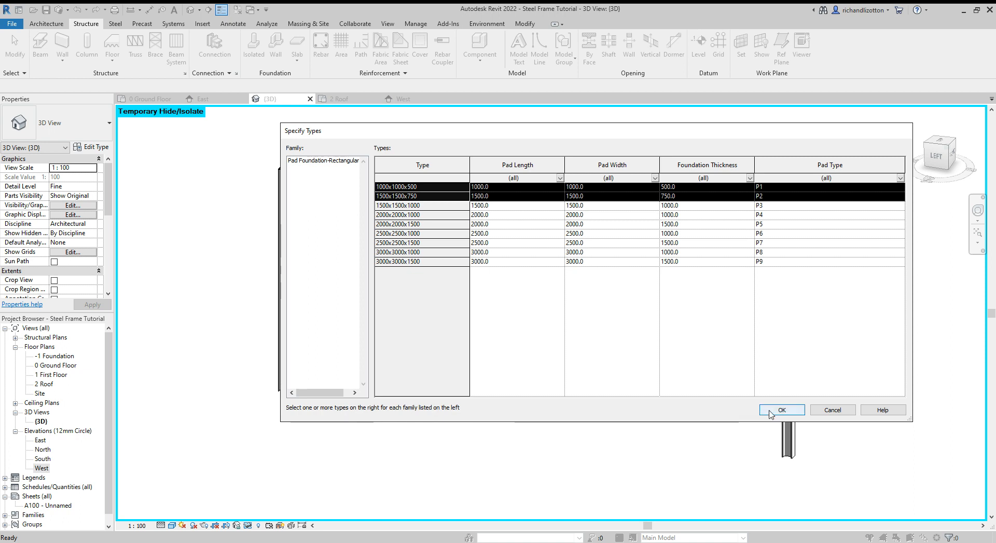
click(781, 410)
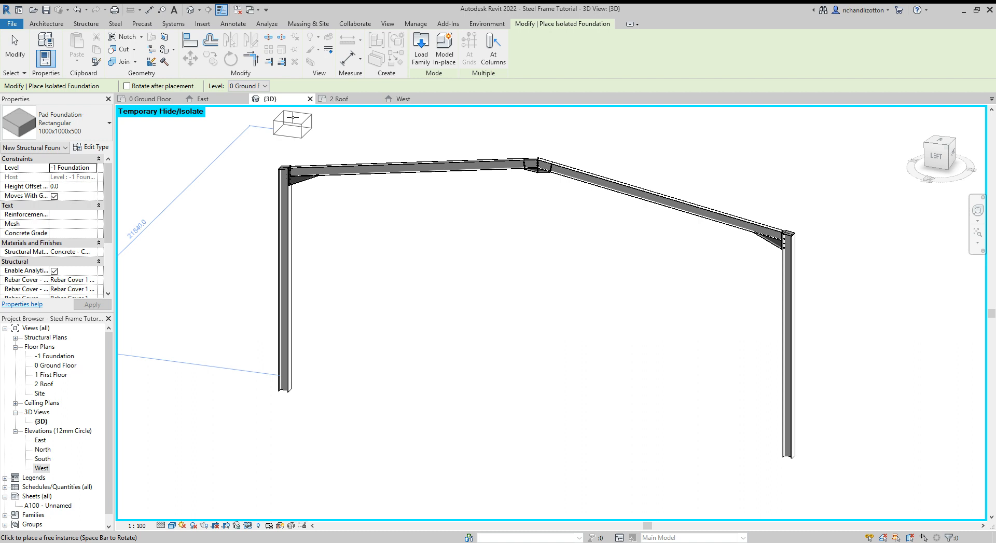
mouse_move(235, 122)
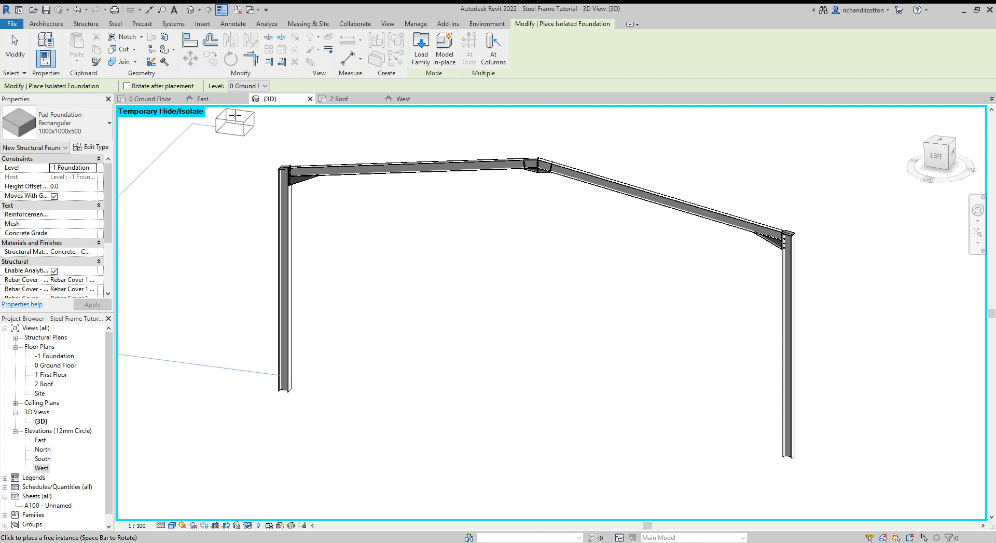
mouse_move(150, 99)
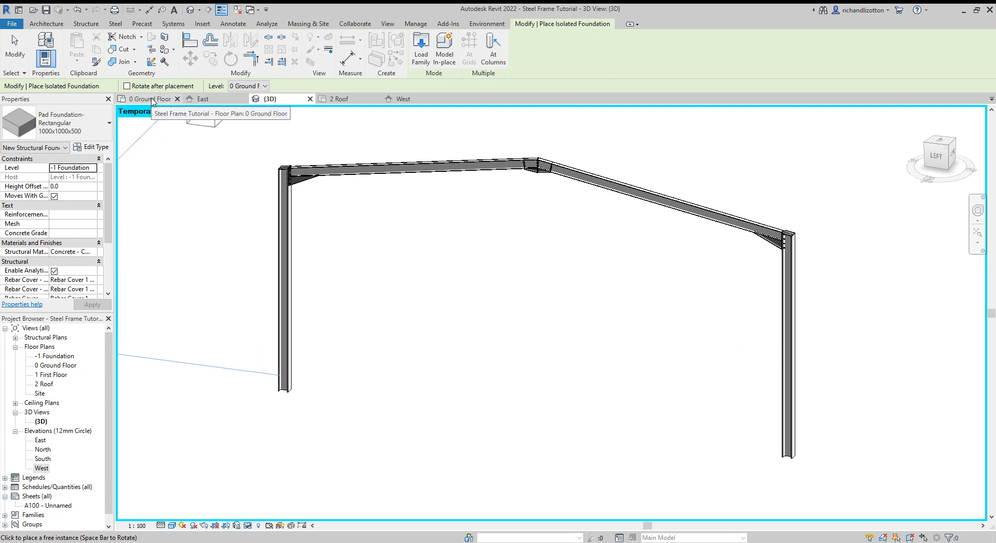
Place 1000x1000x500 pads at both column grid intersections on 0 Ground Floor, then view 3D.
click(146, 99)
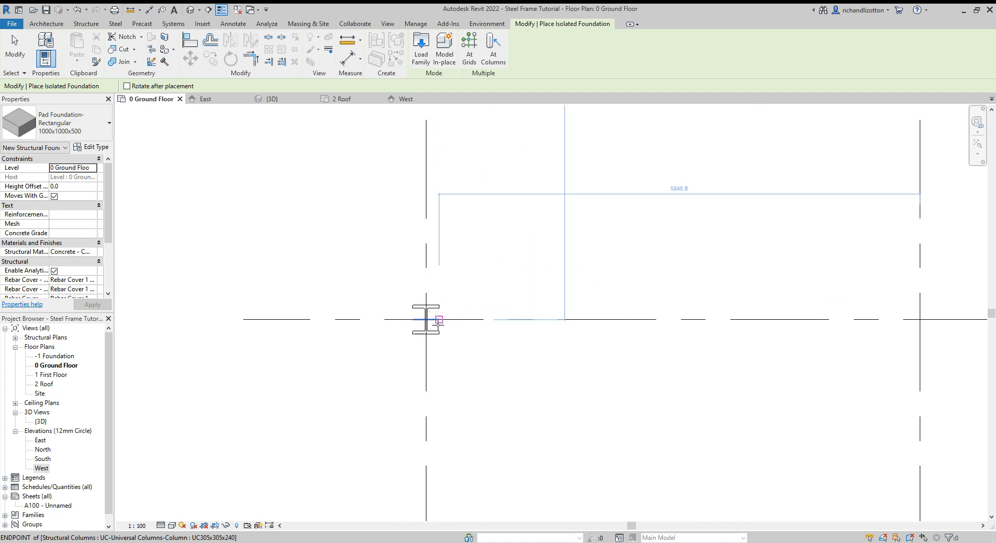
mouse_move(426, 319)
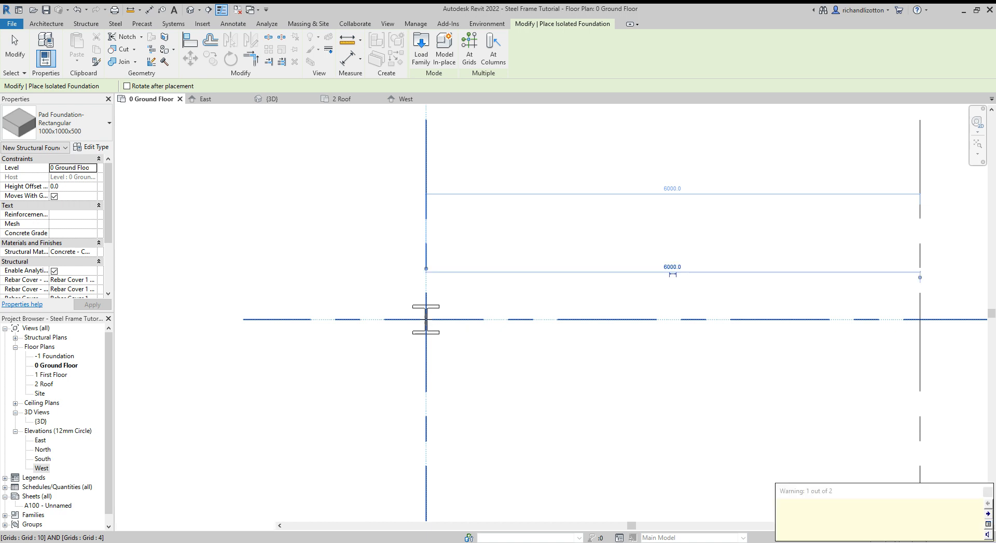
click(988, 493)
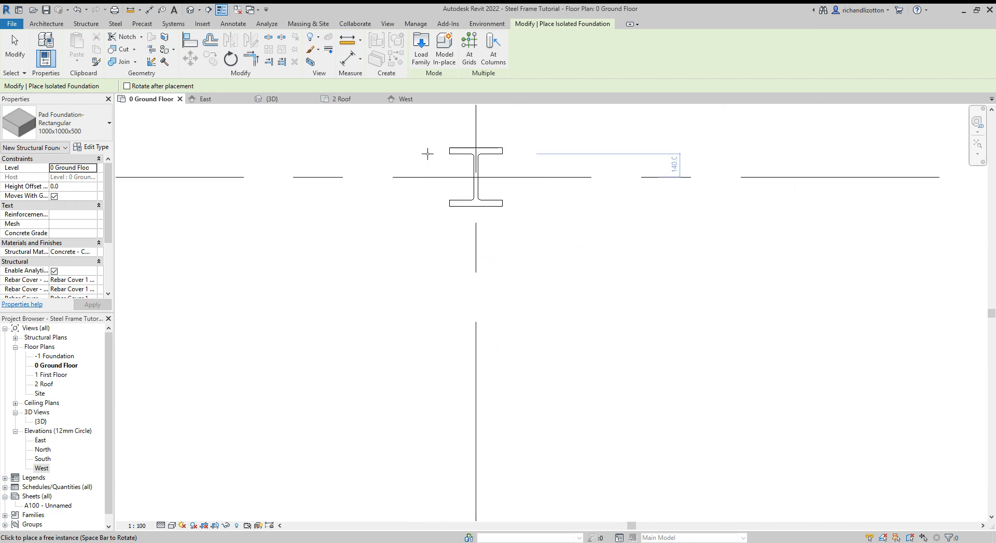
click(475, 175)
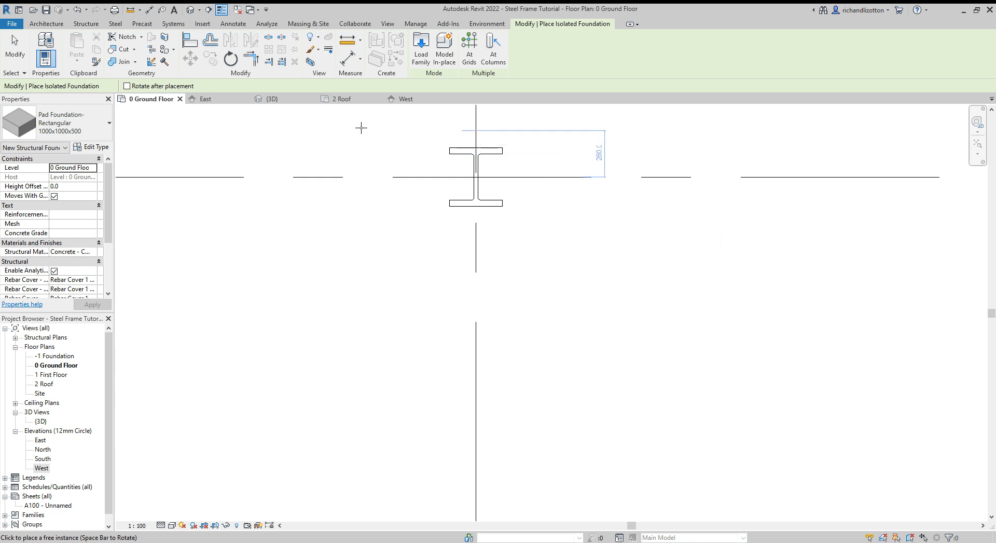
click(271, 99)
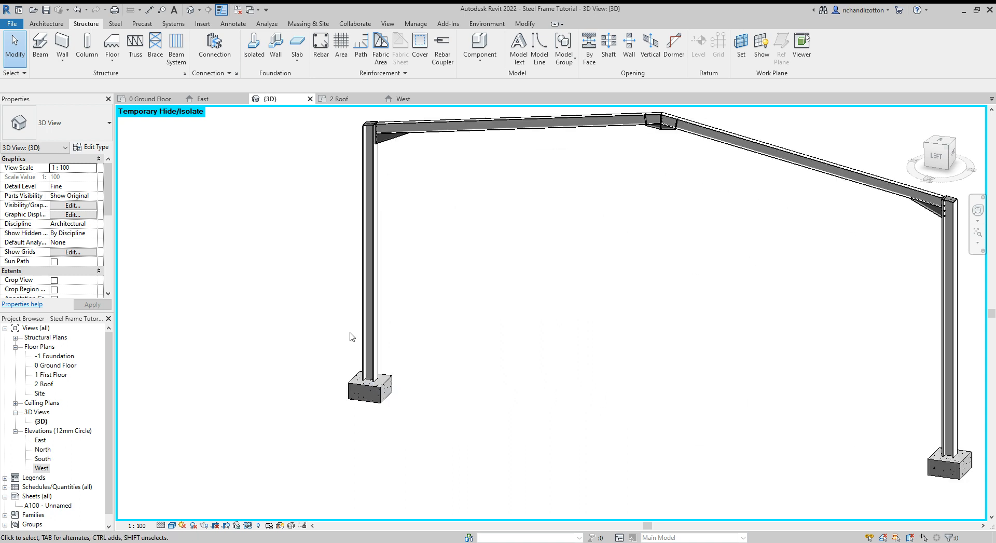
Open the -1 Foundation plan and its View Range dialog from Properties.
click(55, 356)
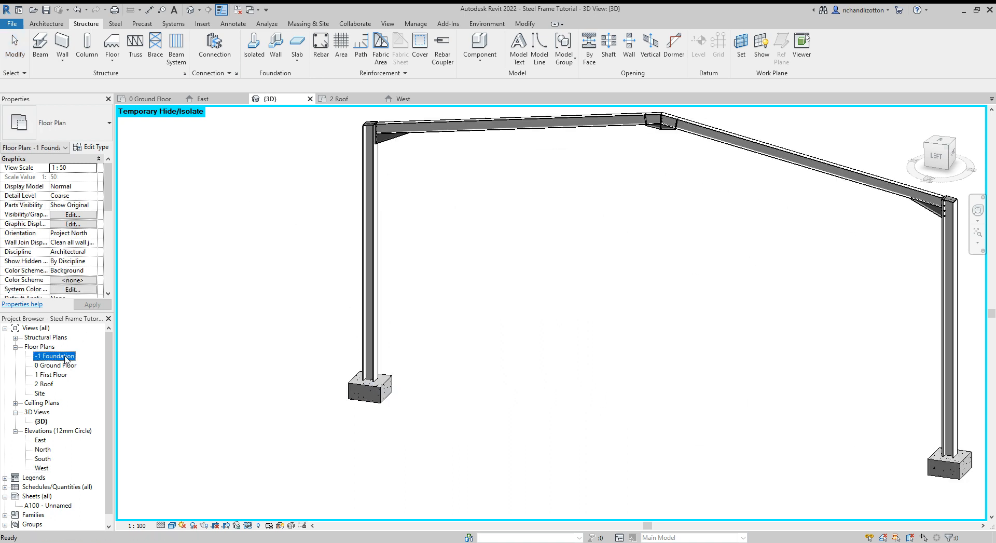
double_click(54, 356)
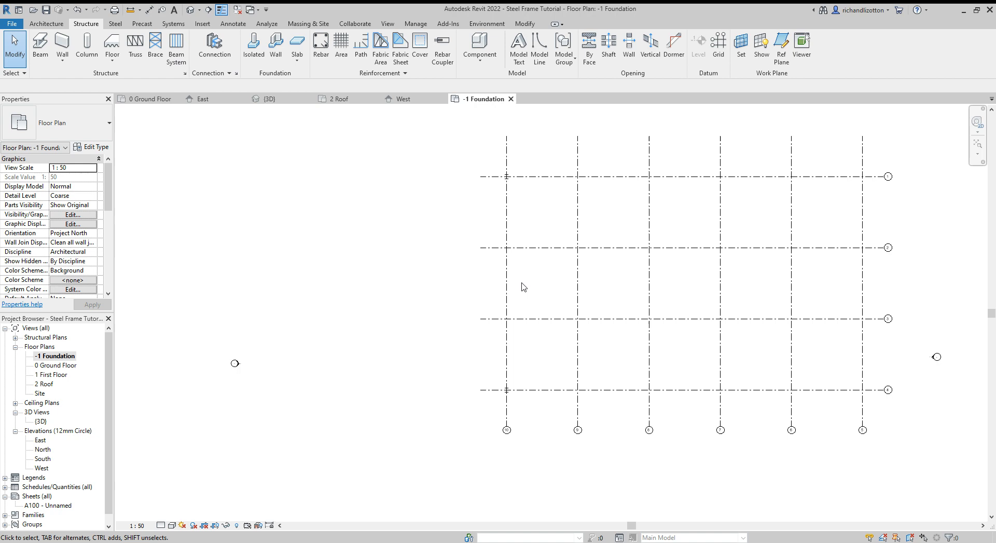
mouse_move(89, 167)
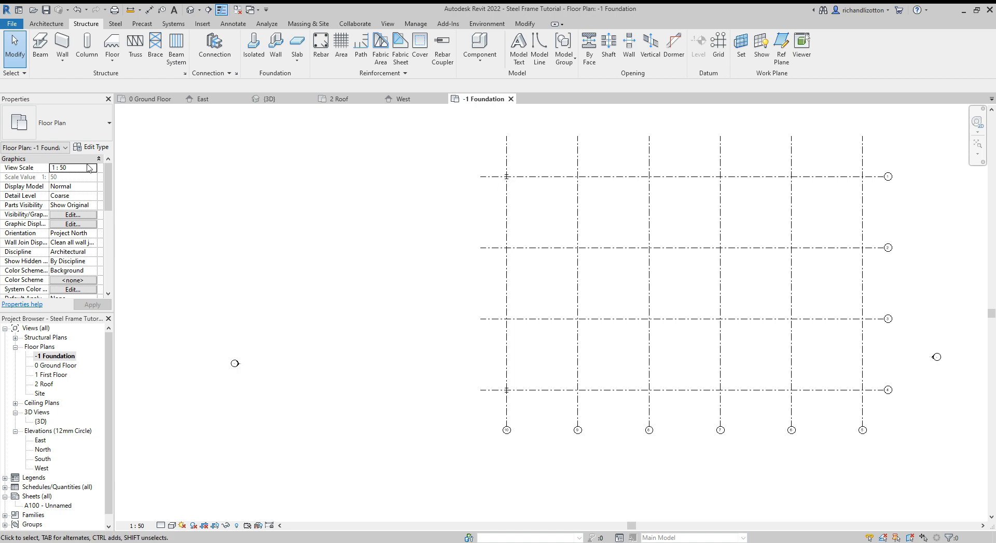
scroll(down, 3)
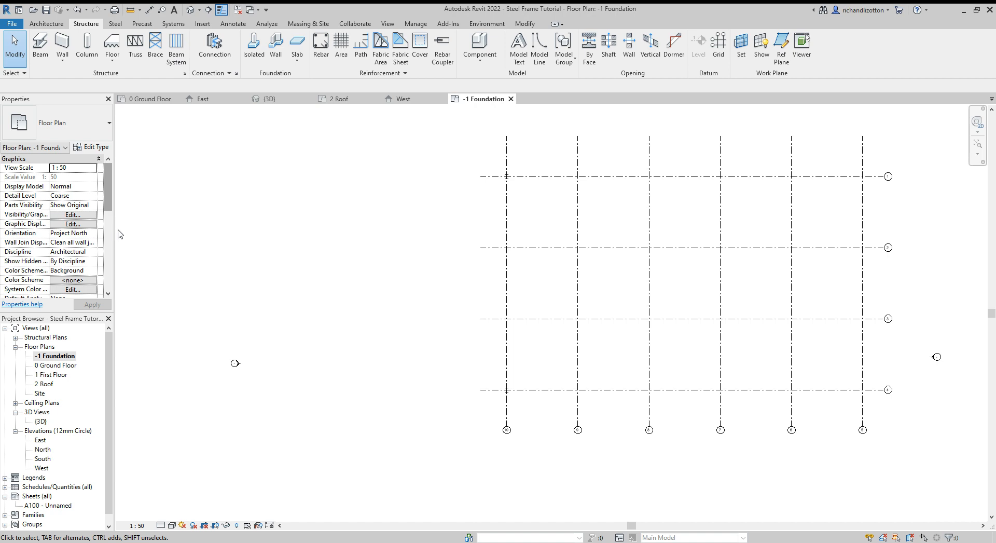
scroll(down, 3)
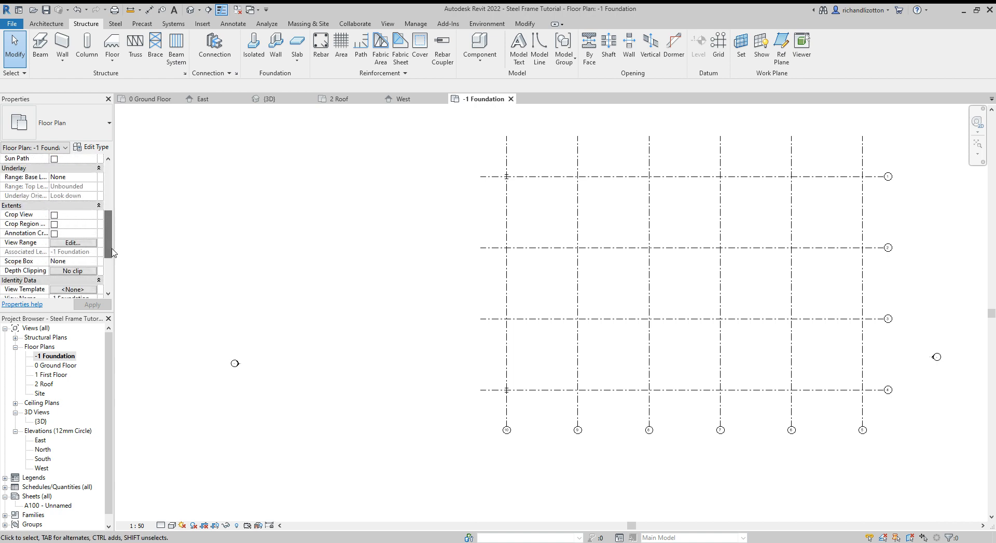
click(72, 243)
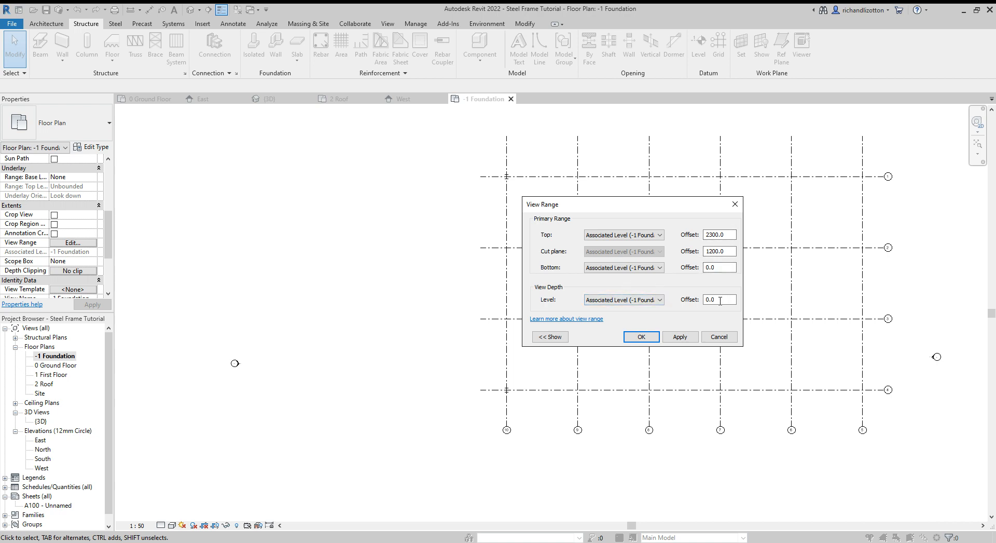
Change the View Depth offset from 0.0 to -1 and apply it.
triple_click(719, 299)
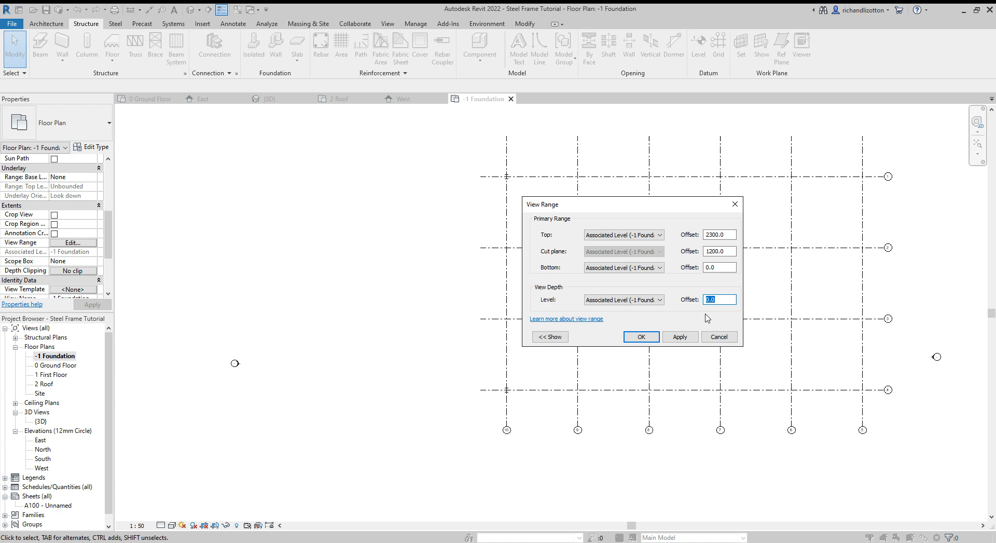
mouse_move(728, 311)
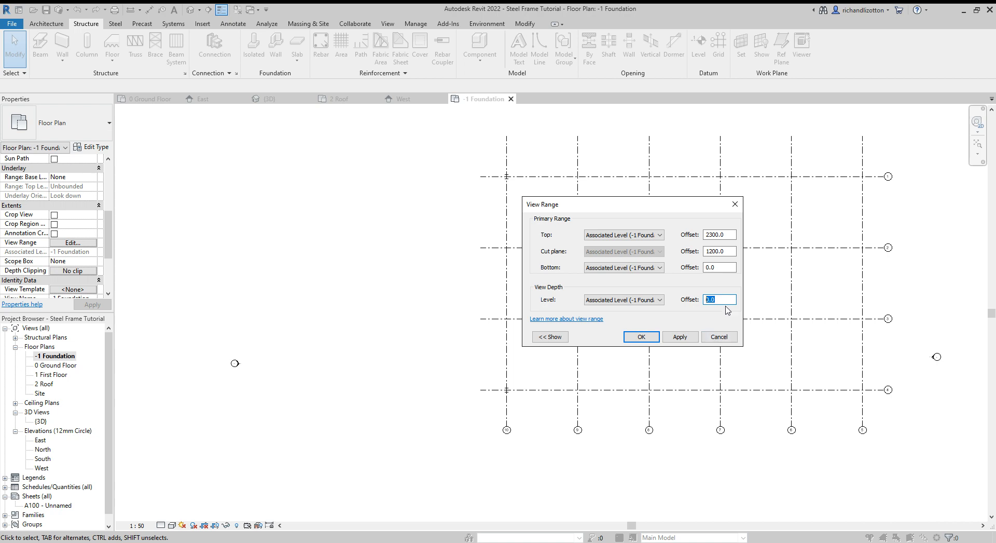
text(-1)
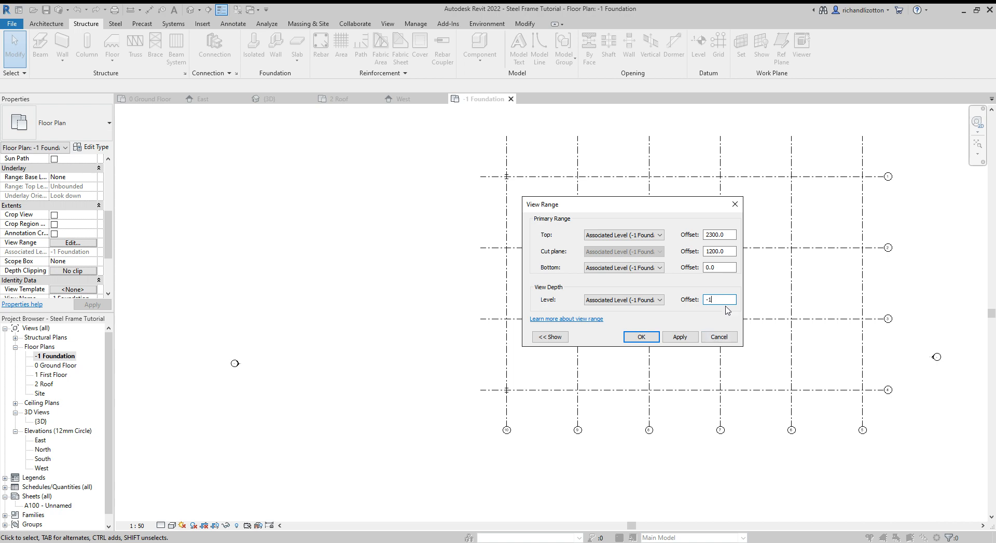
click(640, 337)
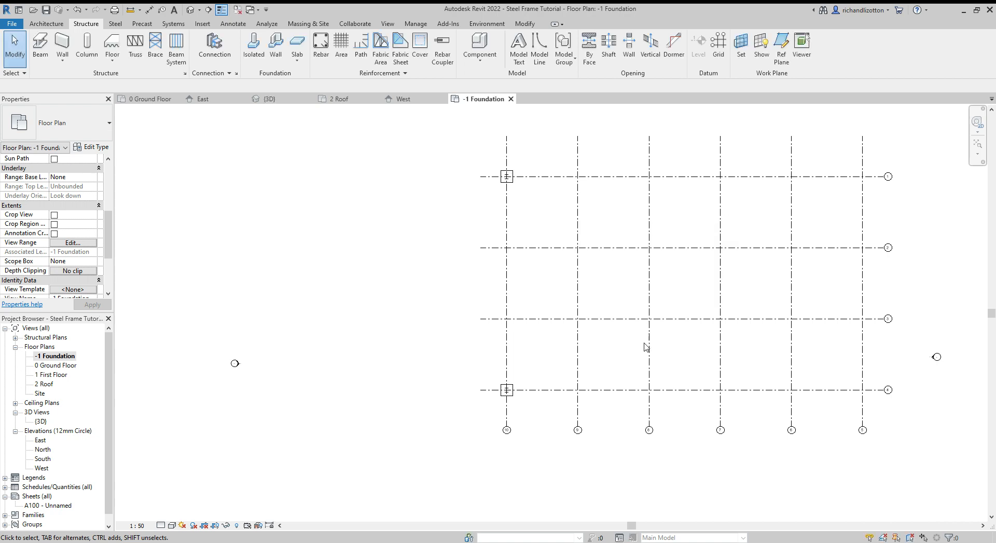
mouse_move(535, 335)
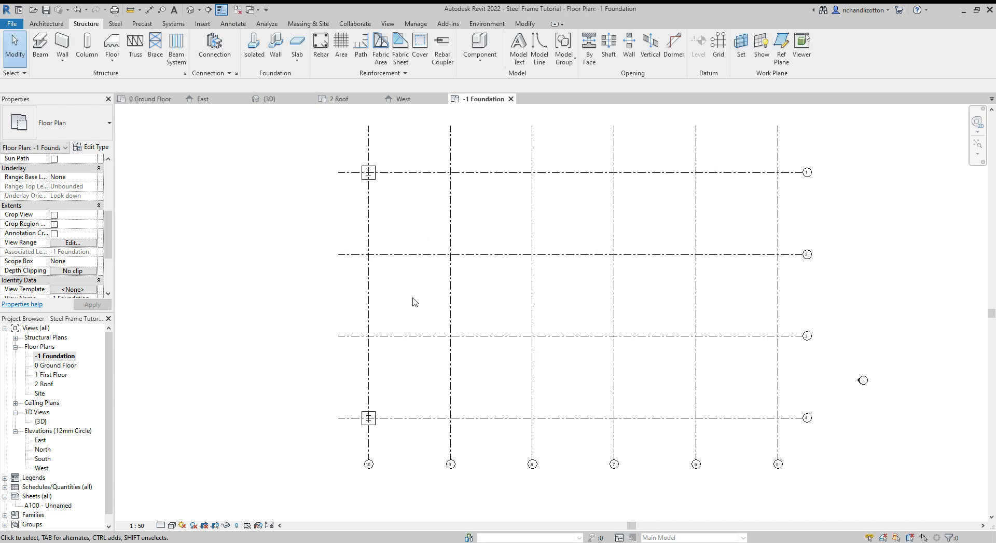
mouse_move(270, 99)
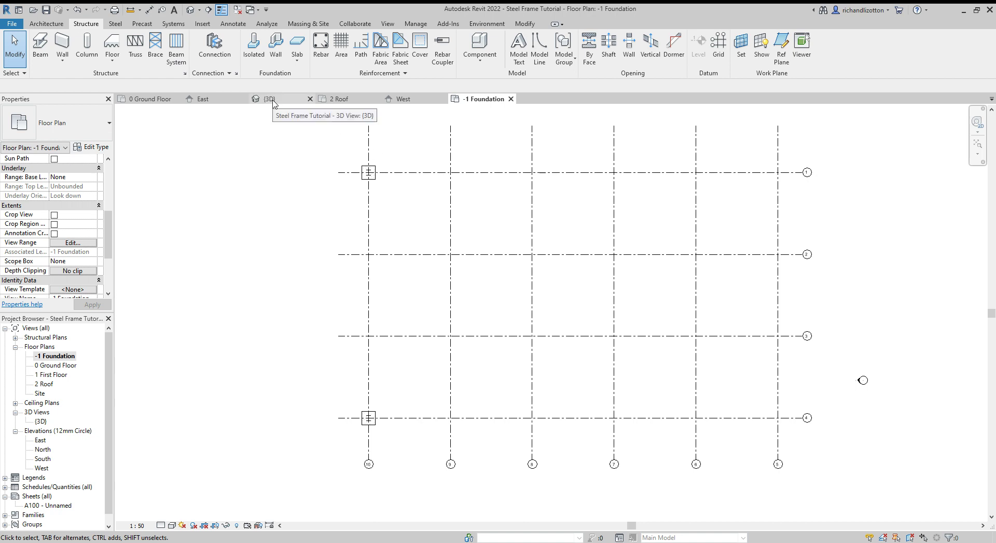
In the 3D view, select a column on its pad and add an Apex haunch connection.
click(269, 99)
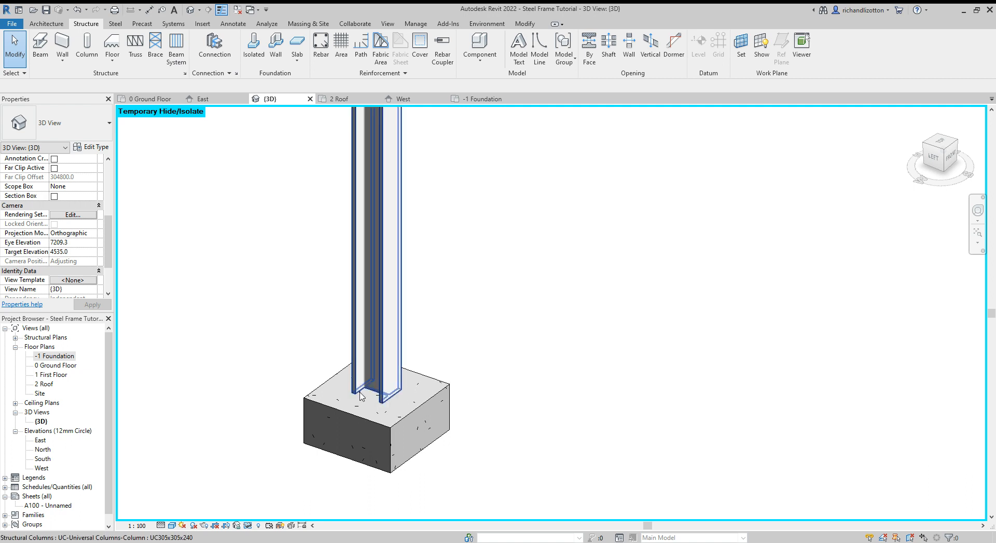
click(274, 158)
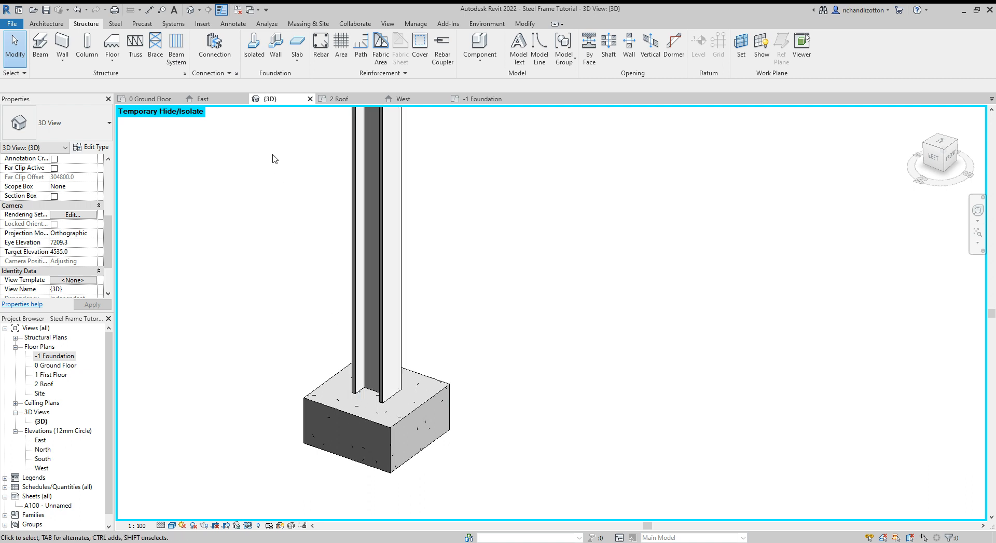
mouse_move(215, 46)
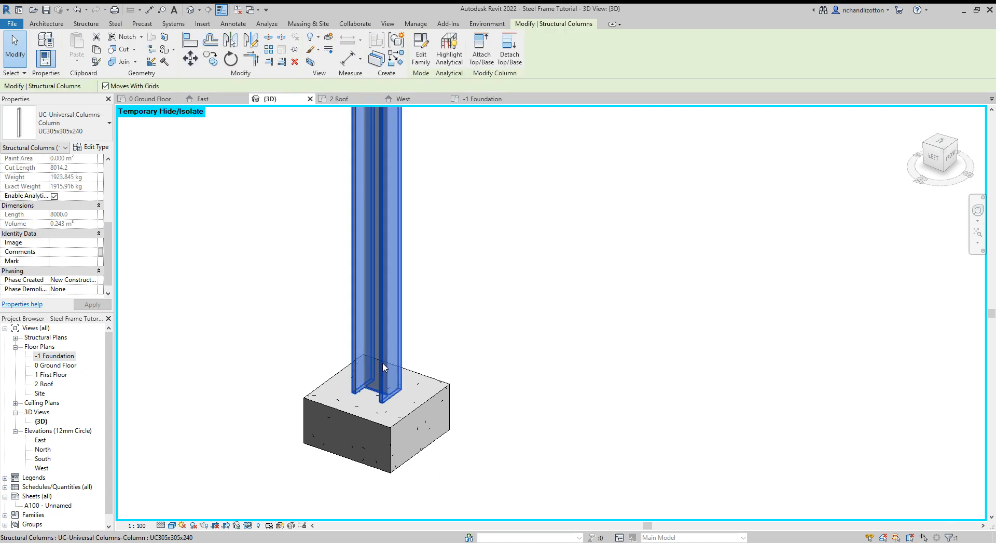
click(382, 430)
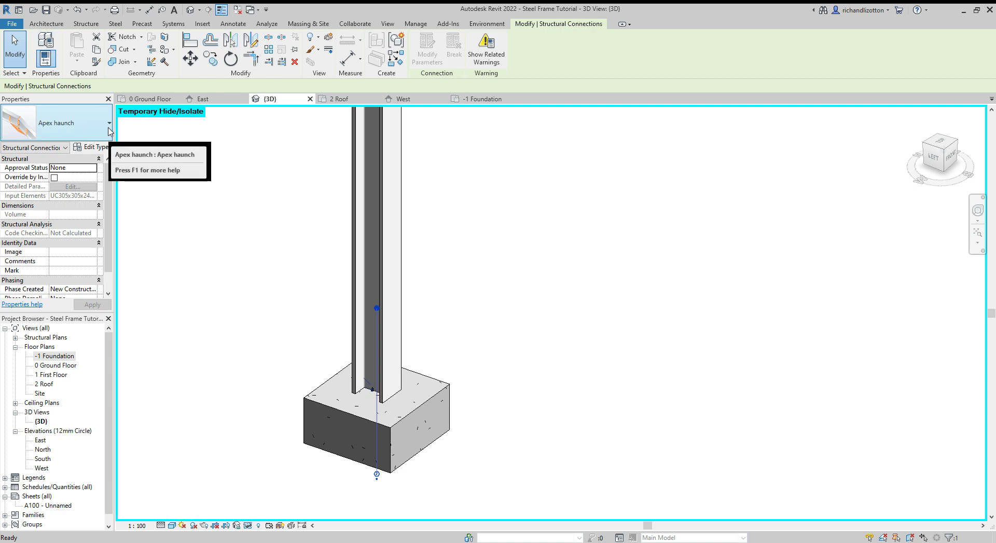
Change the column-foot connection type to Base plate.
click(108, 122)
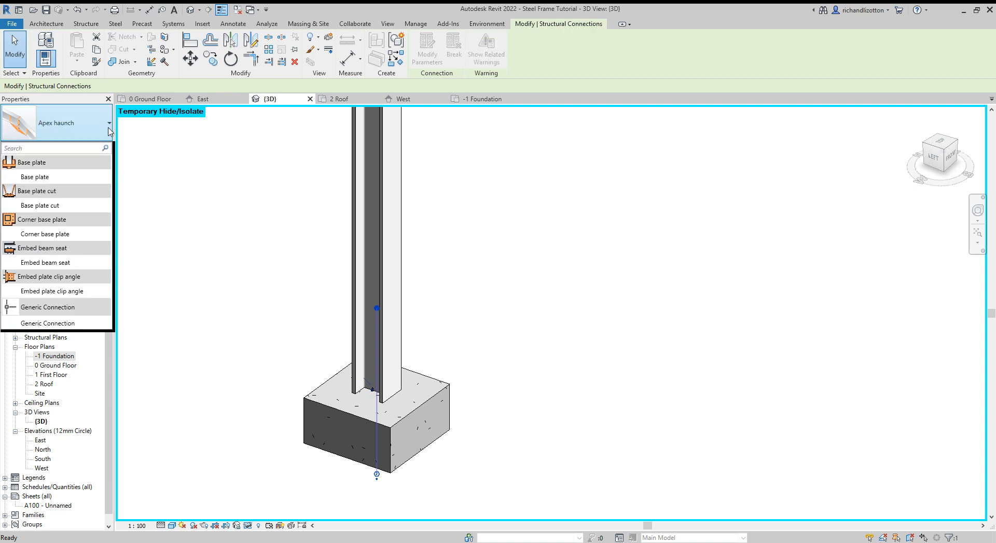
mouse_move(100, 136)
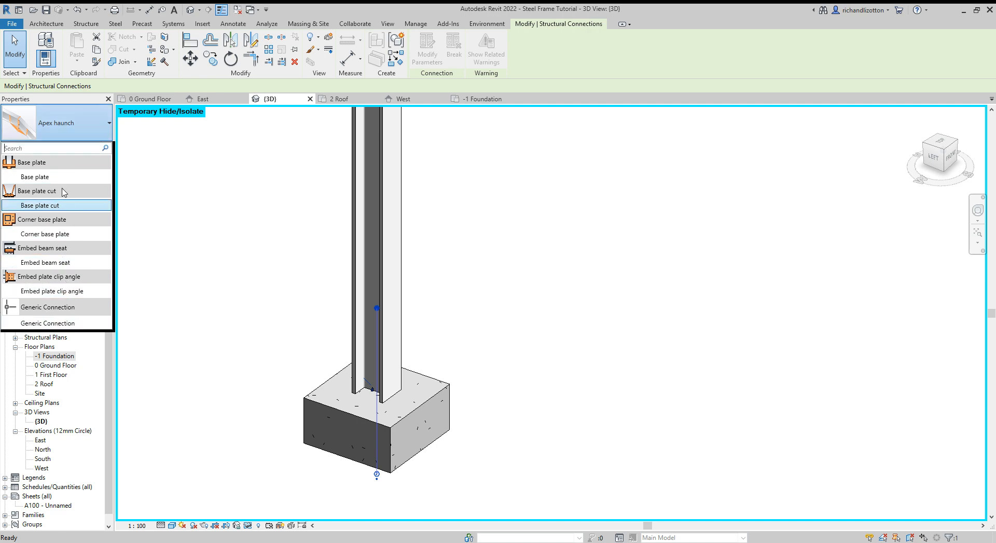
mouse_move(35, 177)
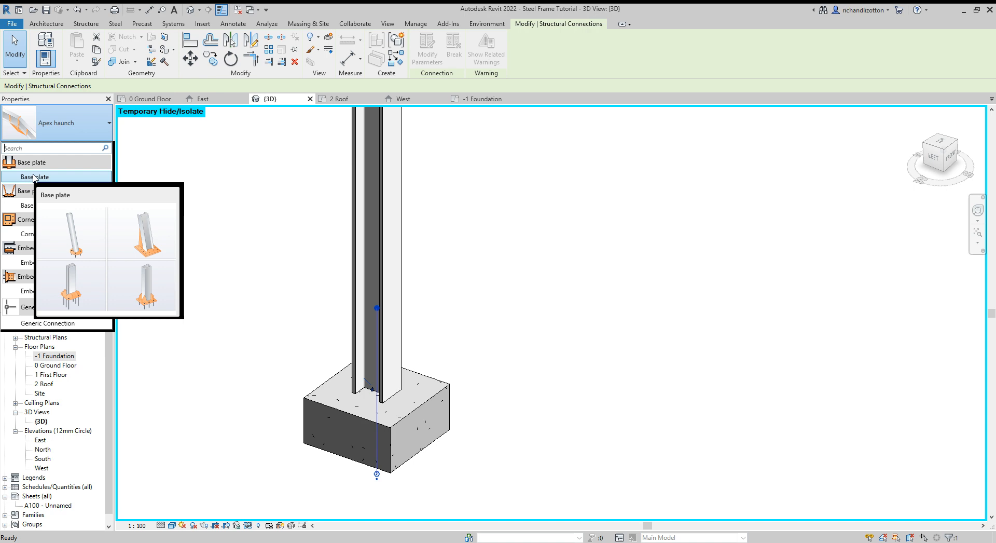
click(35, 177)
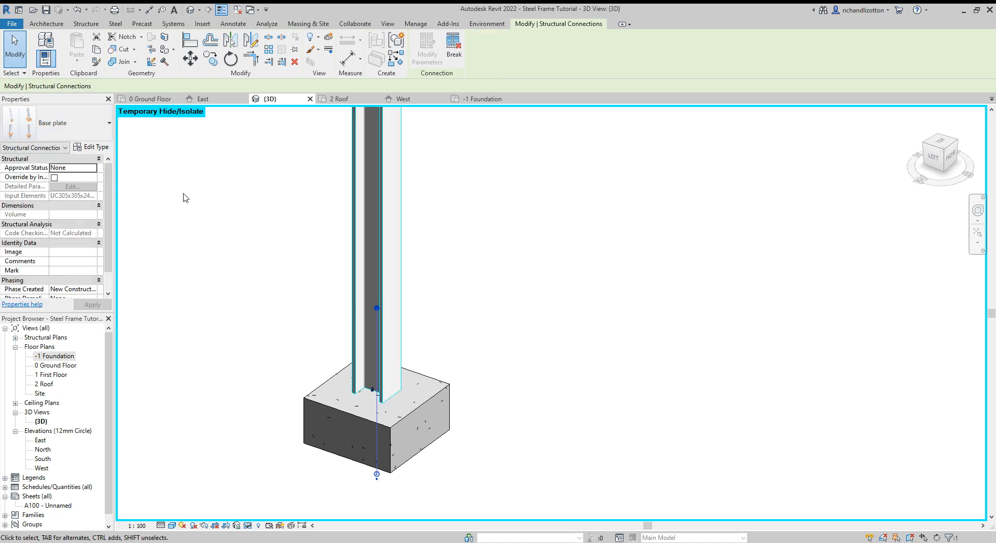
click(390, 381)
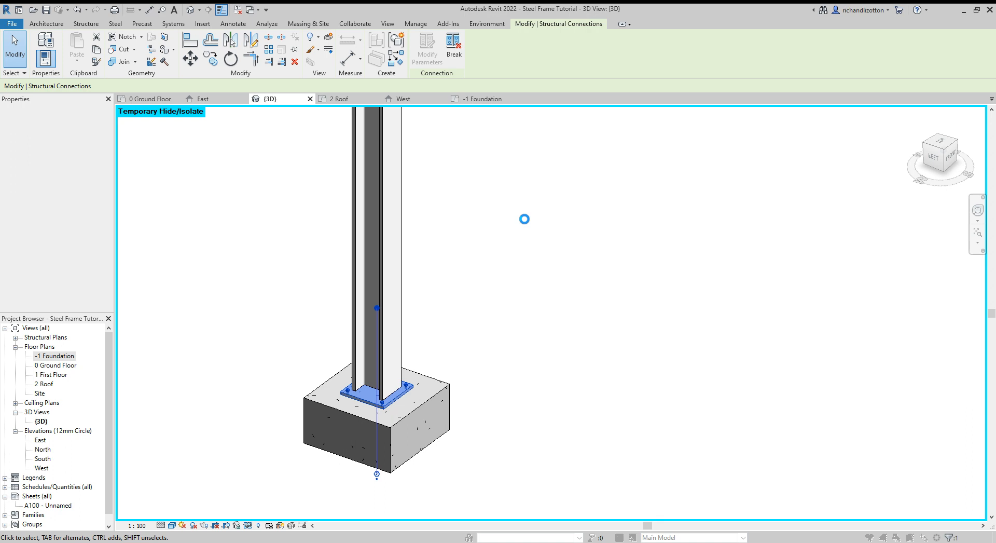
Select the base plate and browse its layout, dimensions and plate corner settings.
click(95, 147)
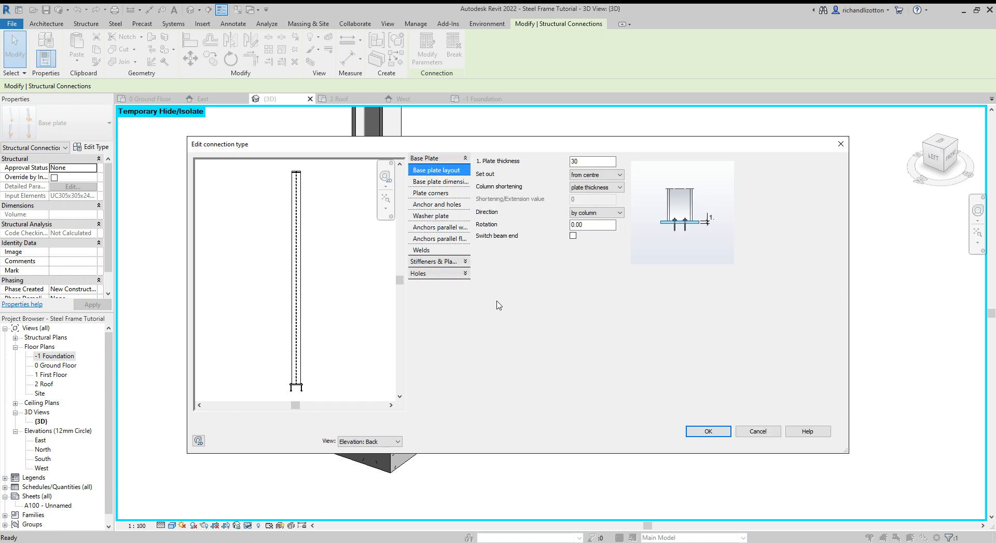
mouse_move(447, 179)
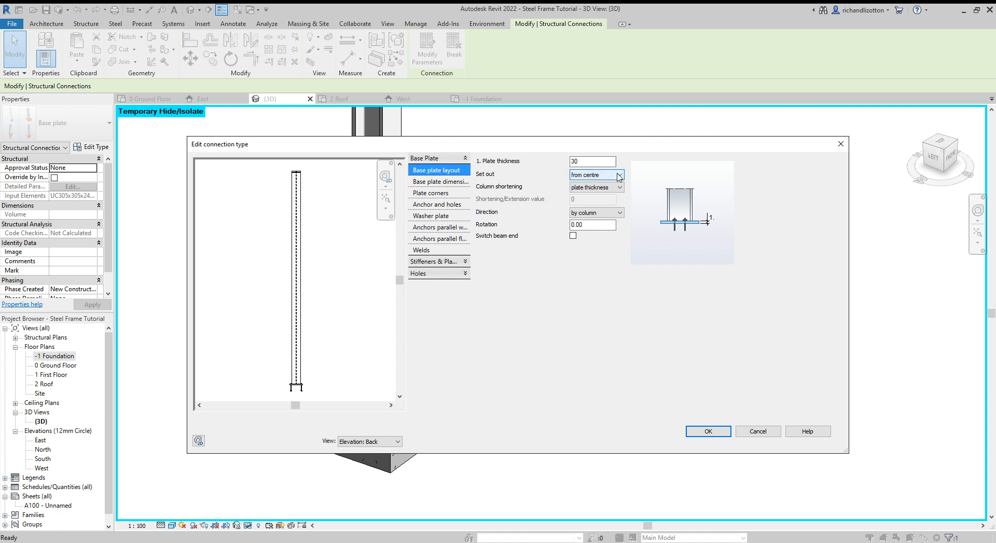
click(438, 181)
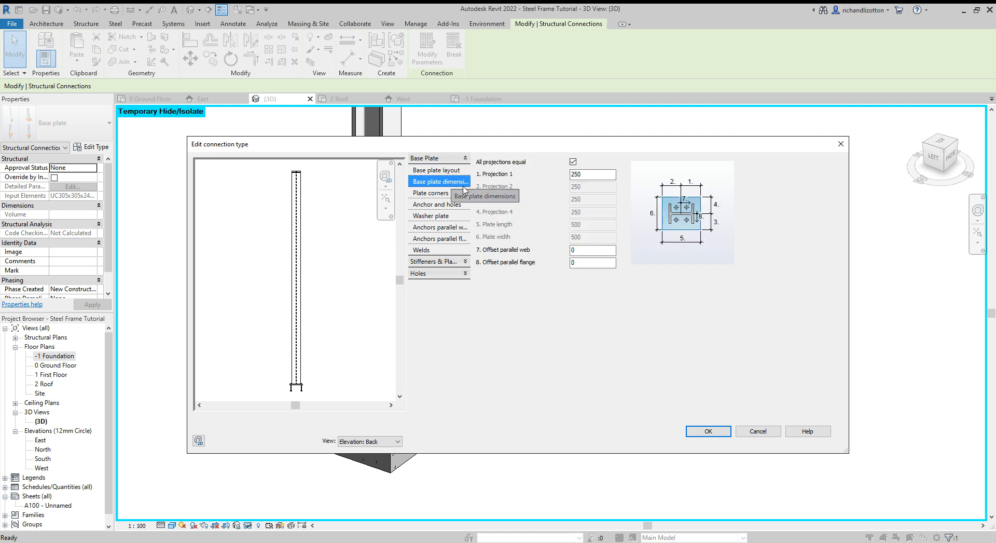
mouse_move(686, 218)
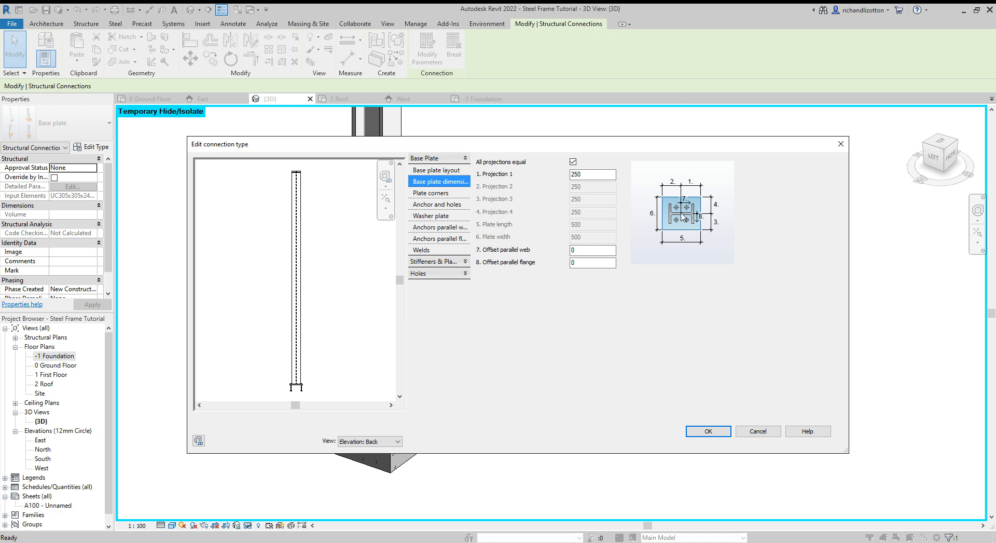
mouse_move(680, 250)
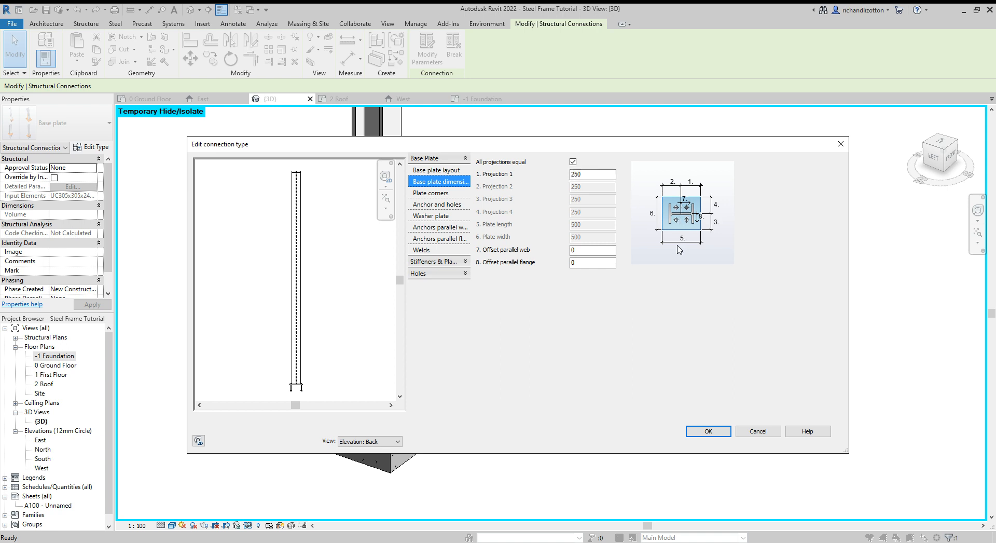
mouse_move(690, 241)
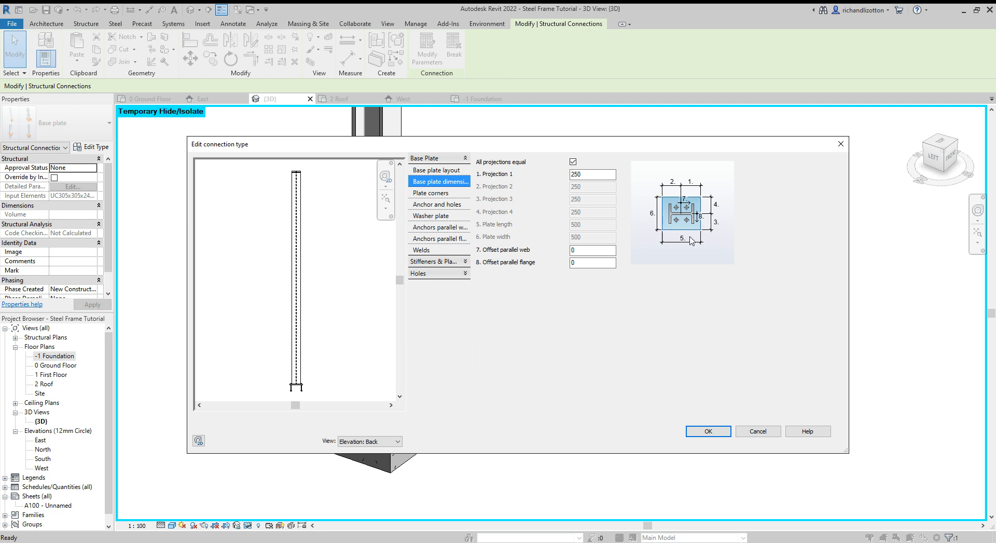
click(431, 193)
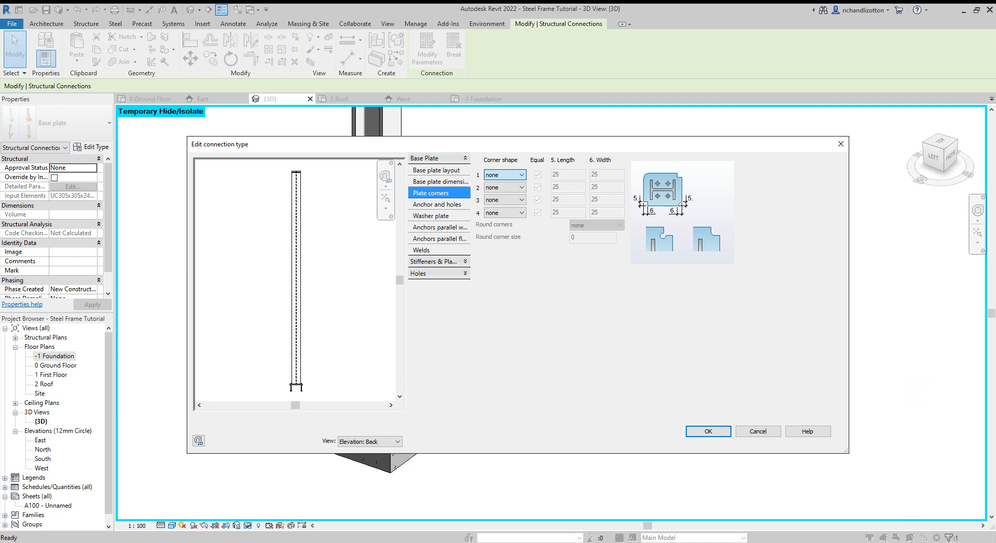
mouse_move(436, 210)
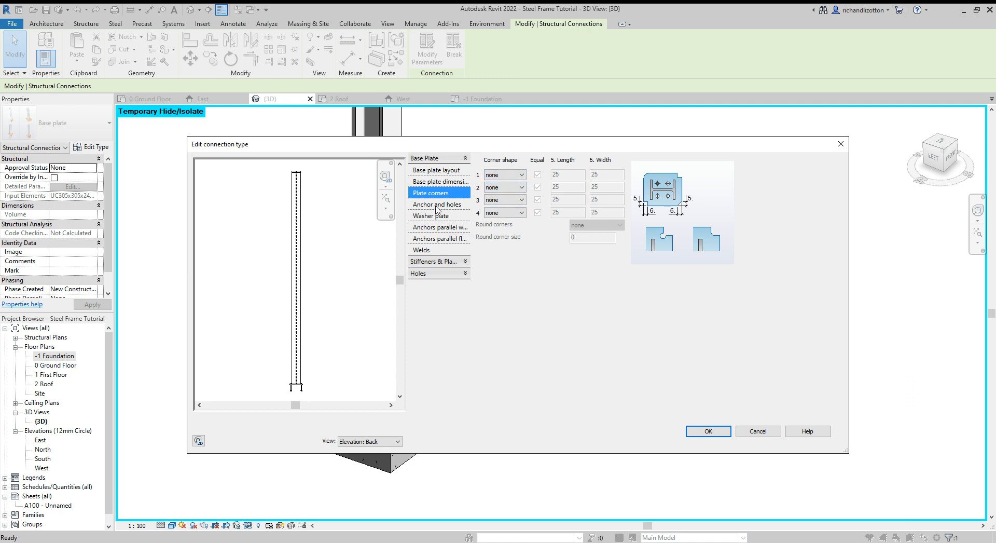
Review anchor, hole and washer plate settings, then cancel both dialogs without changes.
click(438, 204)
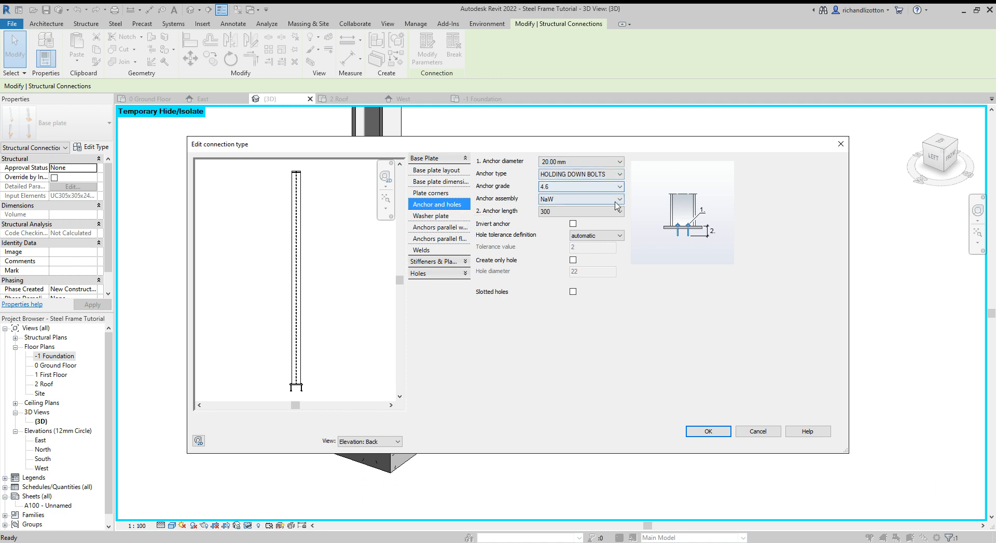
click(432, 215)
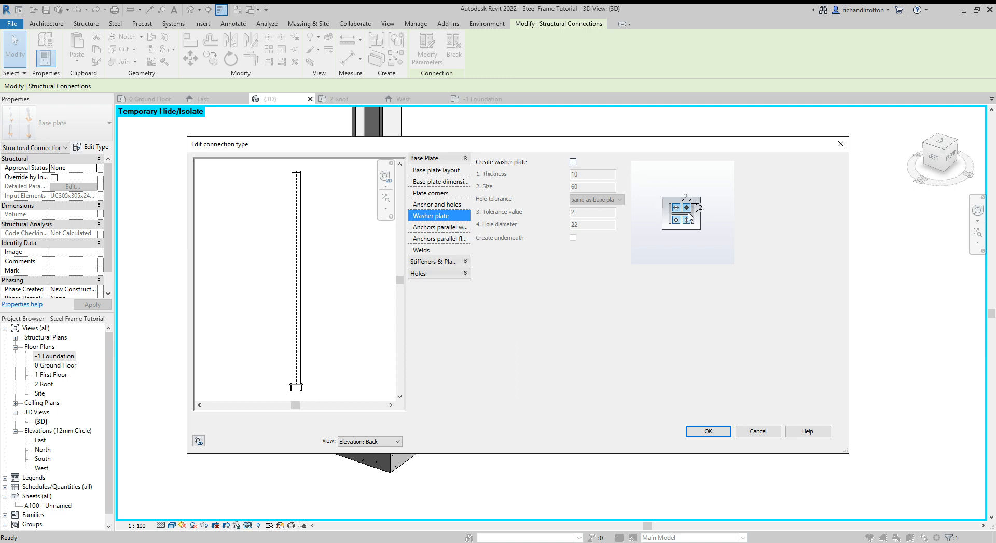
mouse_move(561, 237)
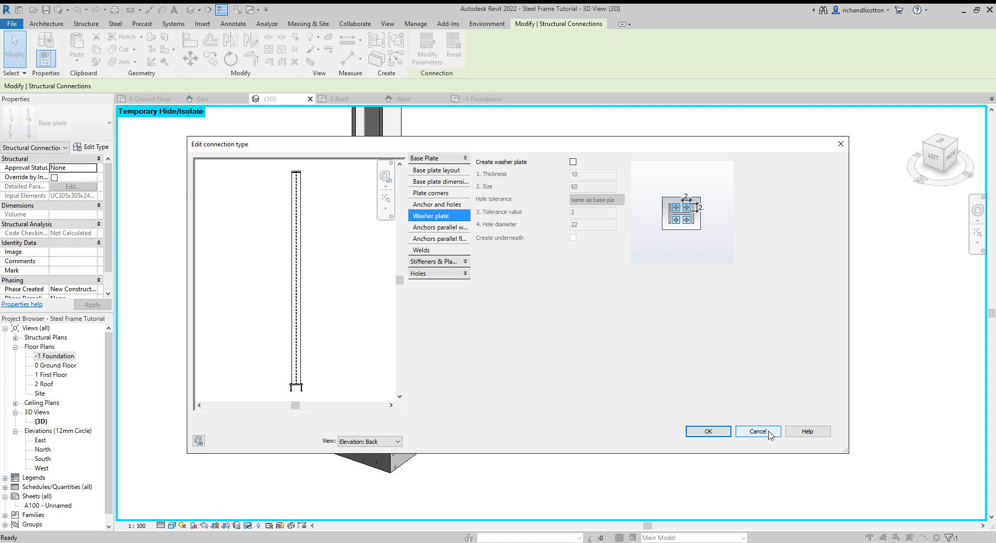
click(757, 431)
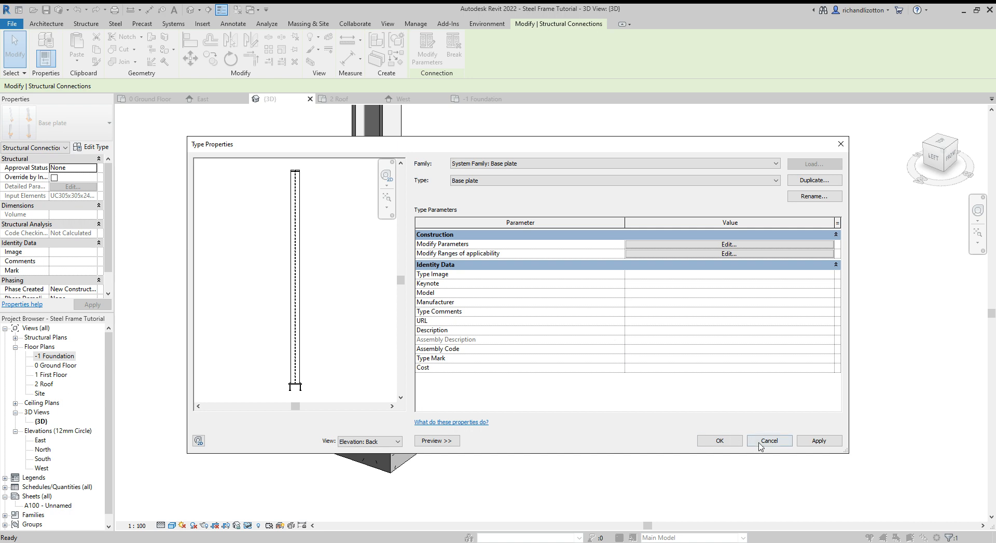
click(768, 440)
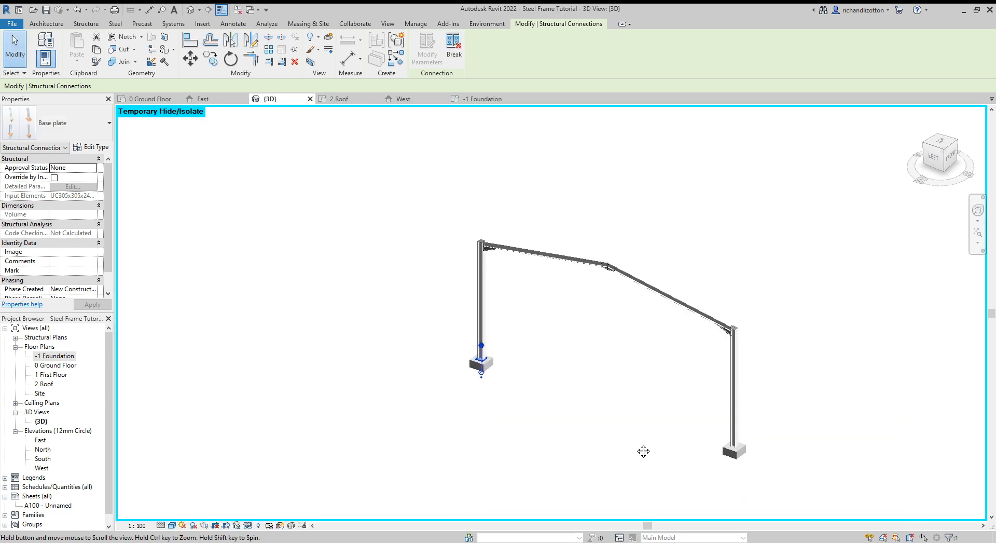
Add the concrete pad foundation to the selection, then zoom out and select the right-hand column.
scroll(up, 3)
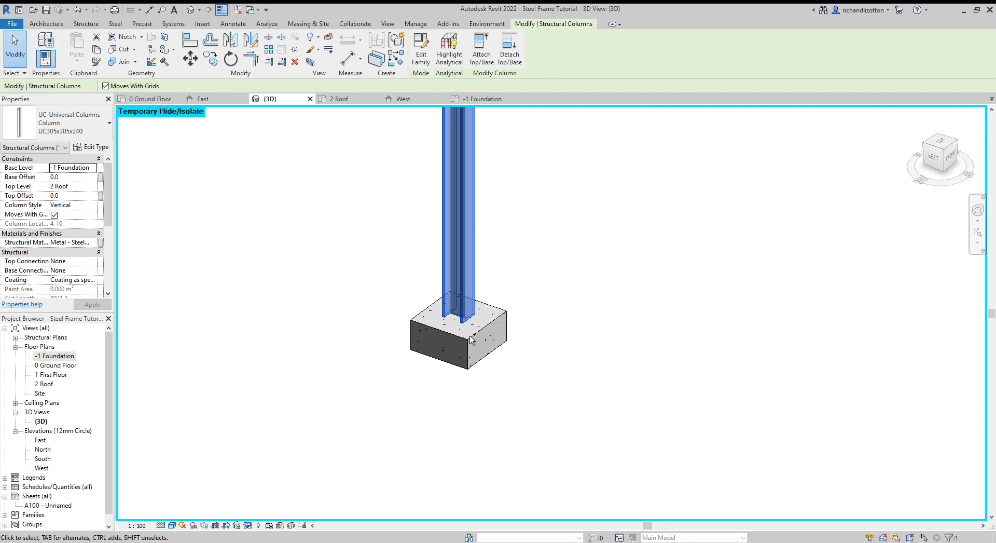
click(458, 353)
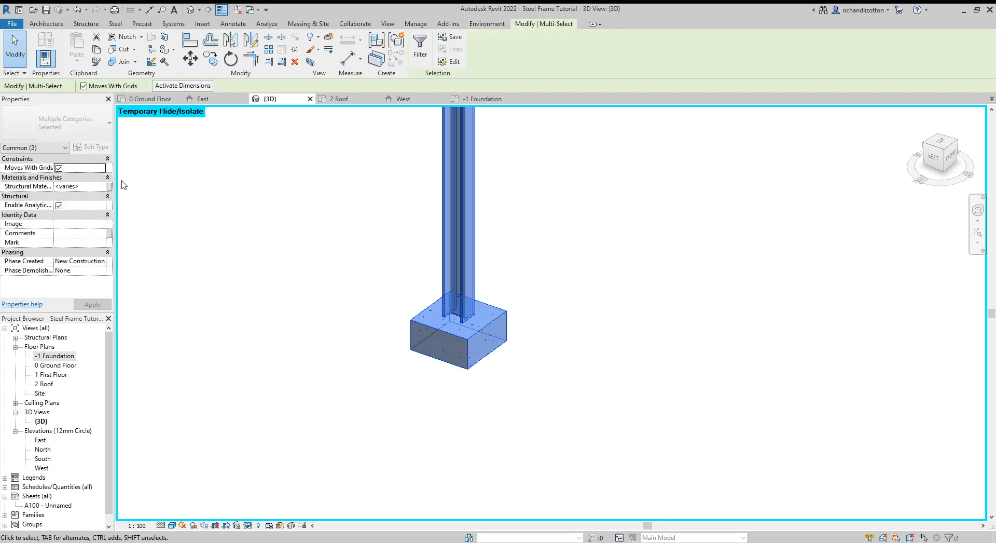
mouse_move(111, 128)
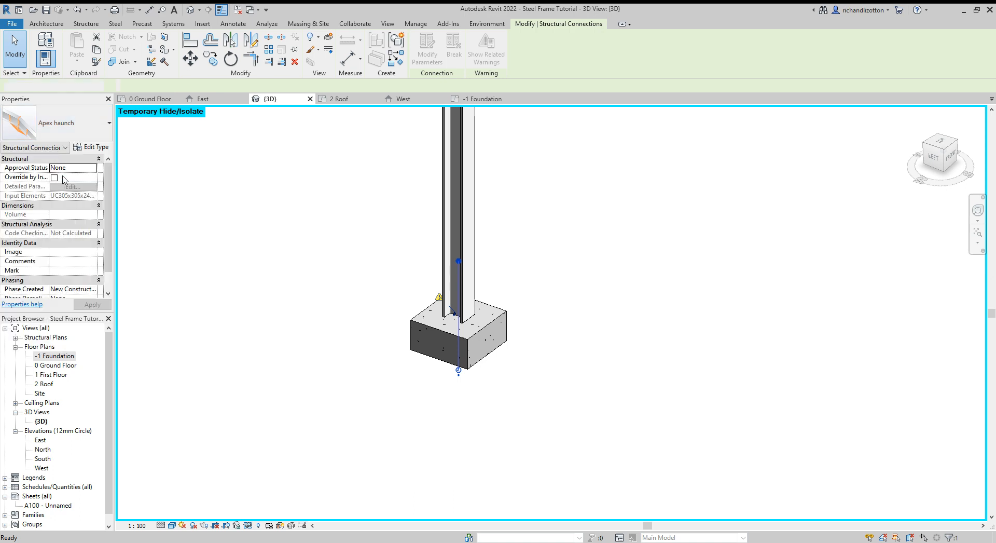
click(588, 334)
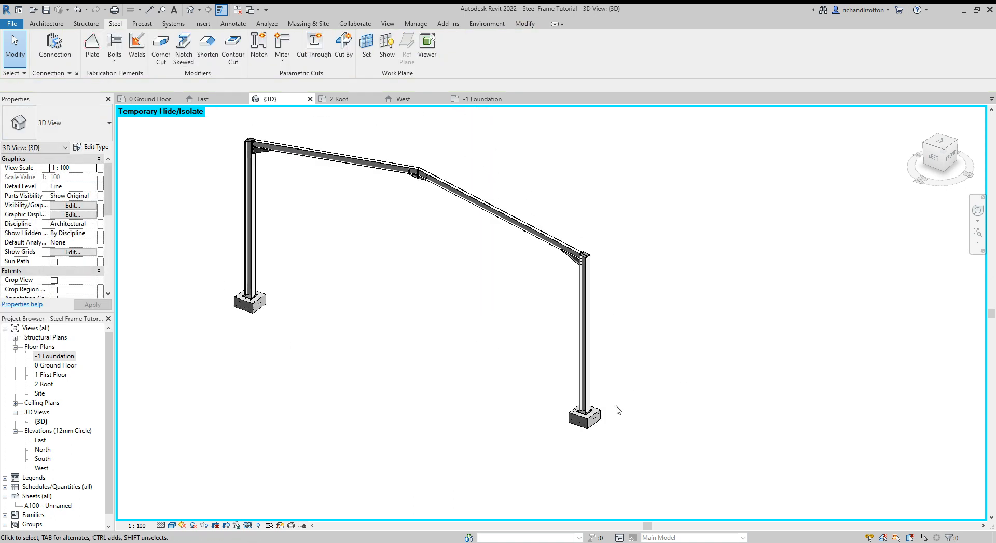
click(582, 337)
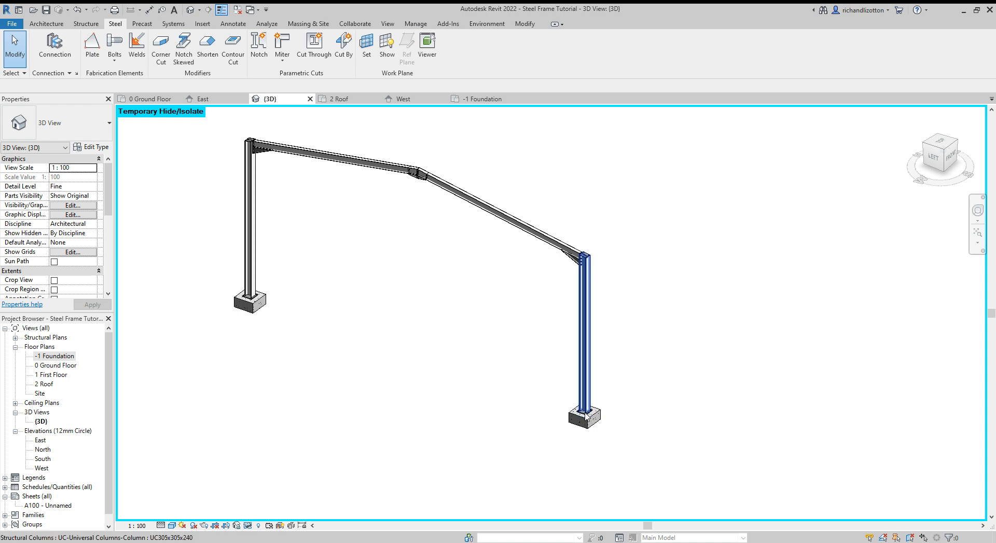